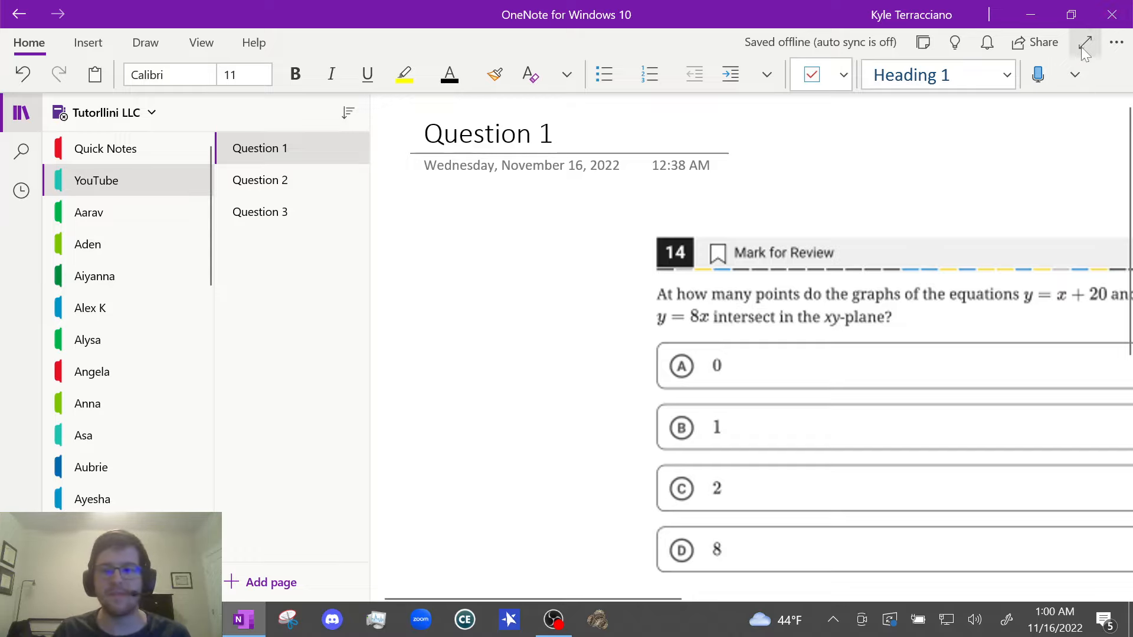
Step: Show Question 1 in full page view and highlight the phrases about how many points intersect
click(1082, 43)
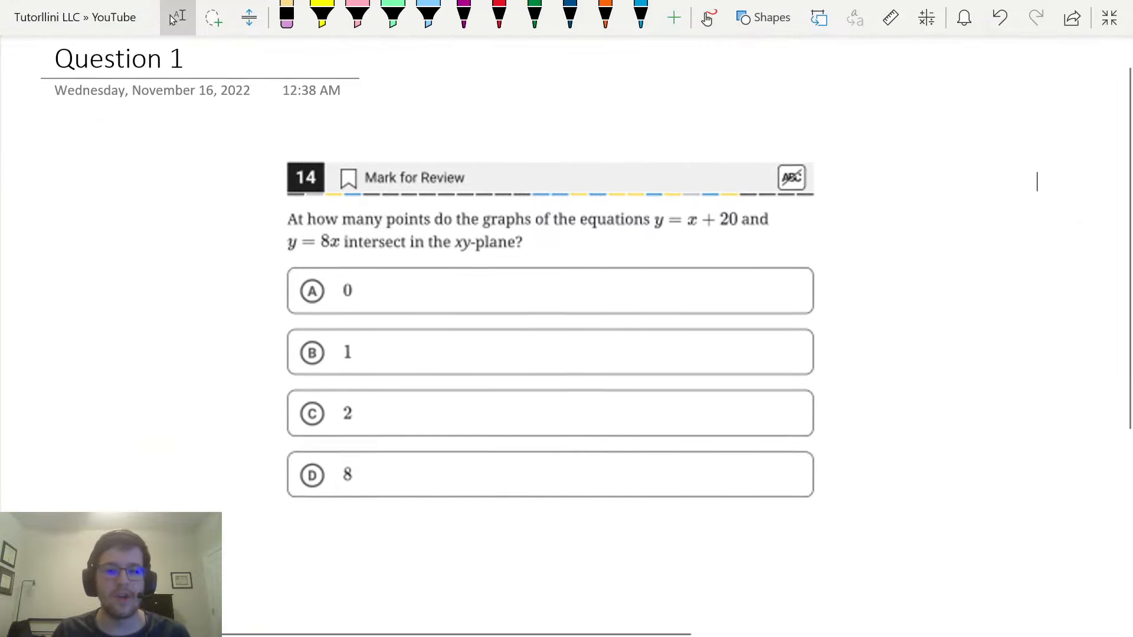
scroll(down, 3)
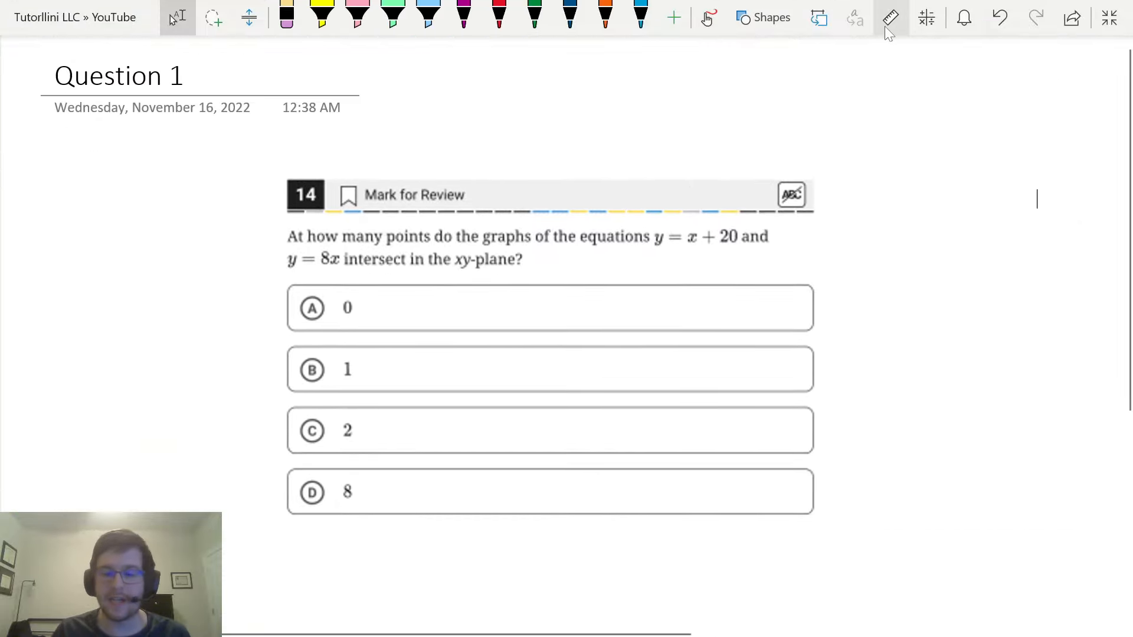
mouse_move(890, 17)
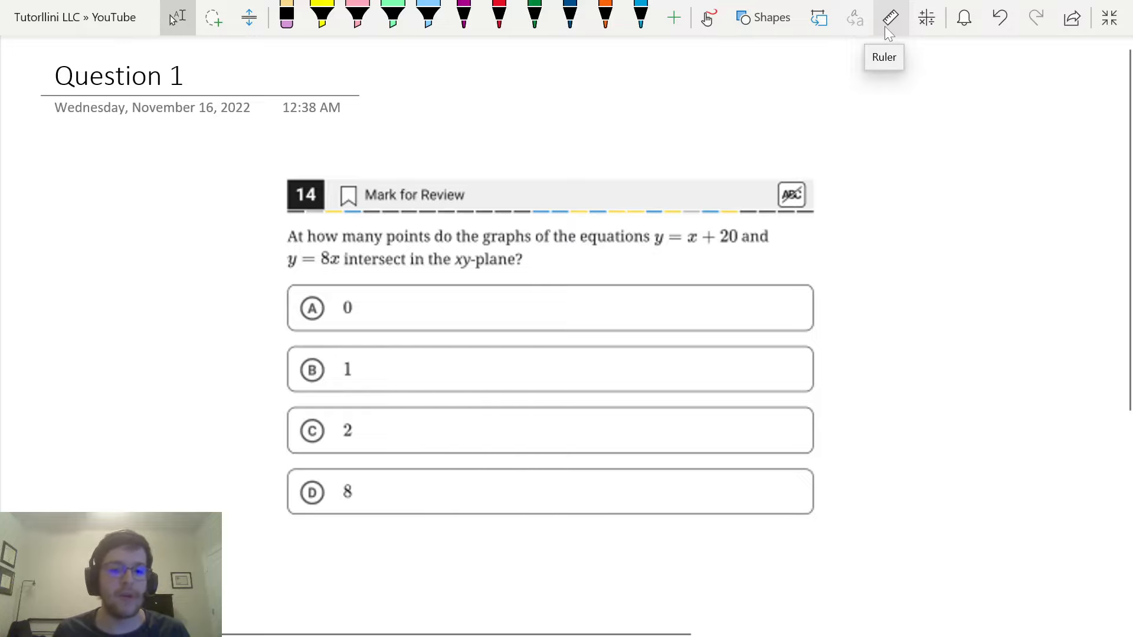
mouse_move(888, 33)
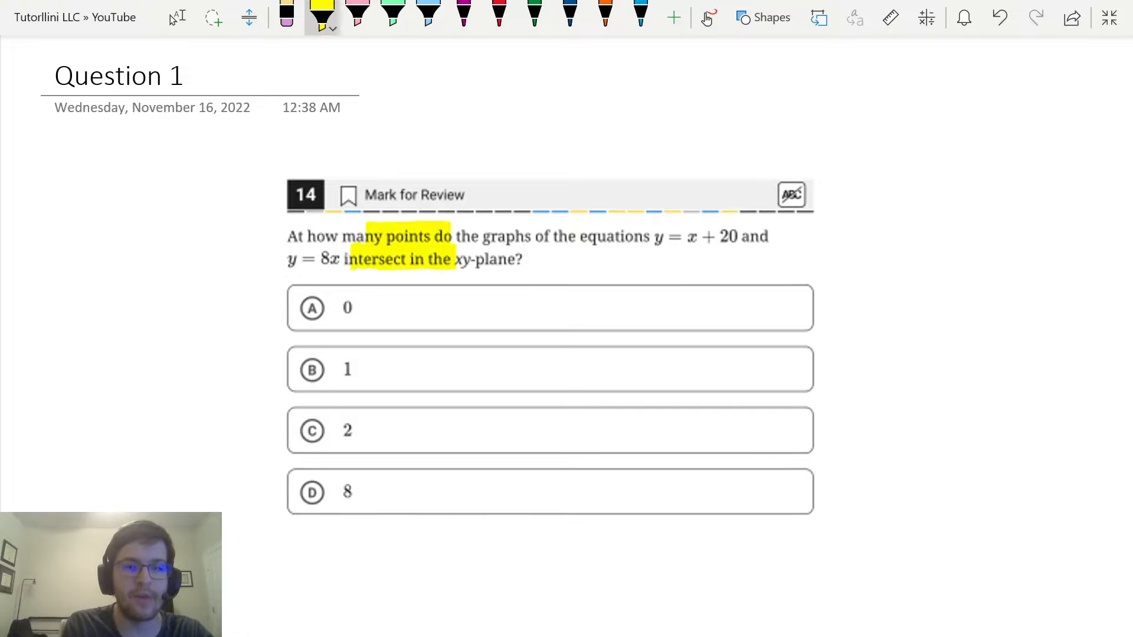
Step: Write 'points of intersection = Solutions!' in red ink with an arrow on Question 1
click(498, 16)
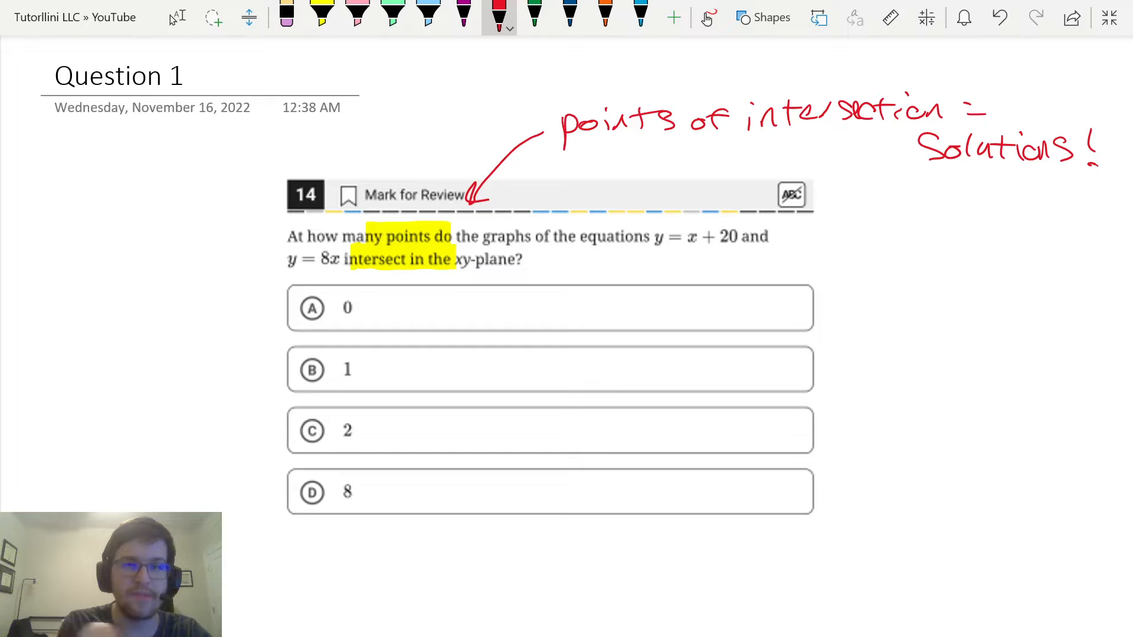
click(427, 15)
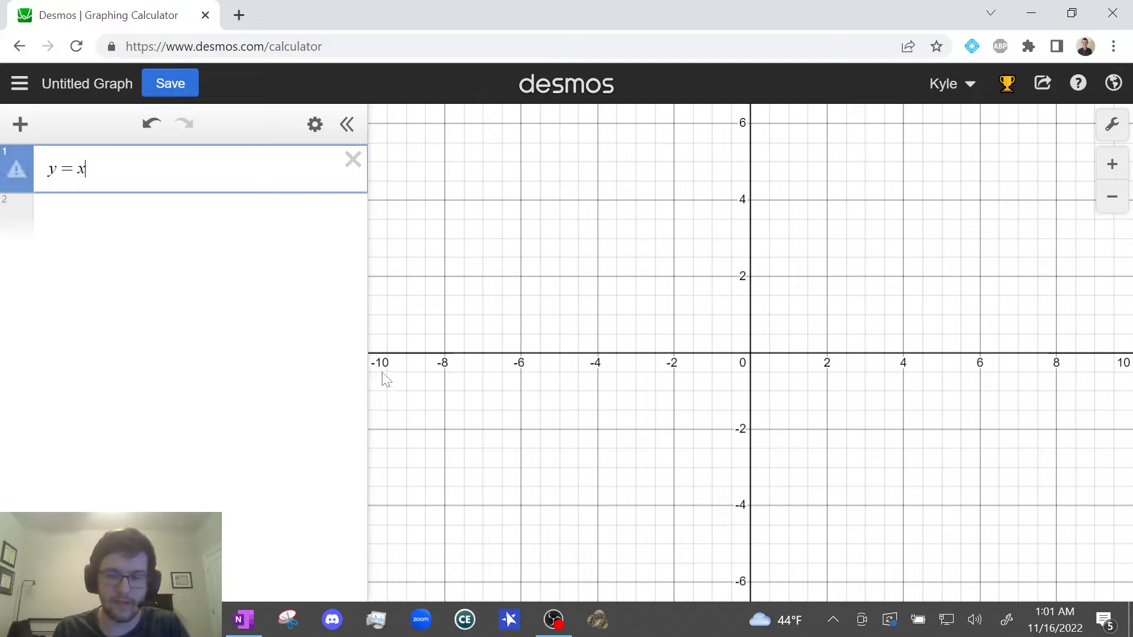
Step: Graph y = x + 20 and y = 8x in Desmos, intersecting near (2.857, 22.857)
text(+ 20)
click(199, 217)
text(y = 8x)
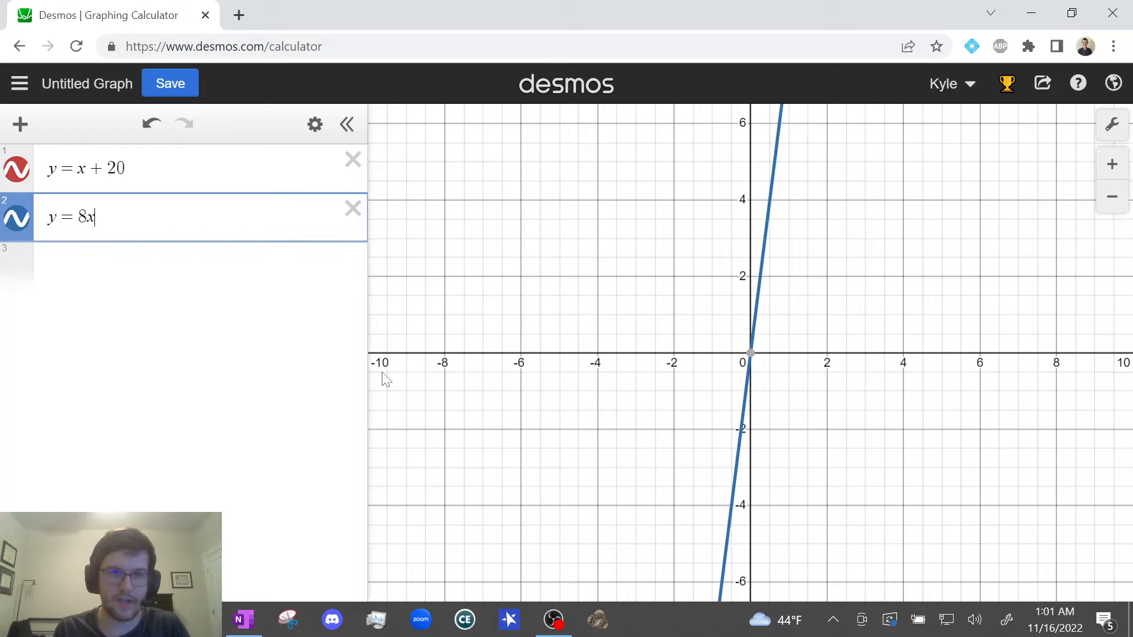
click(243, 619)
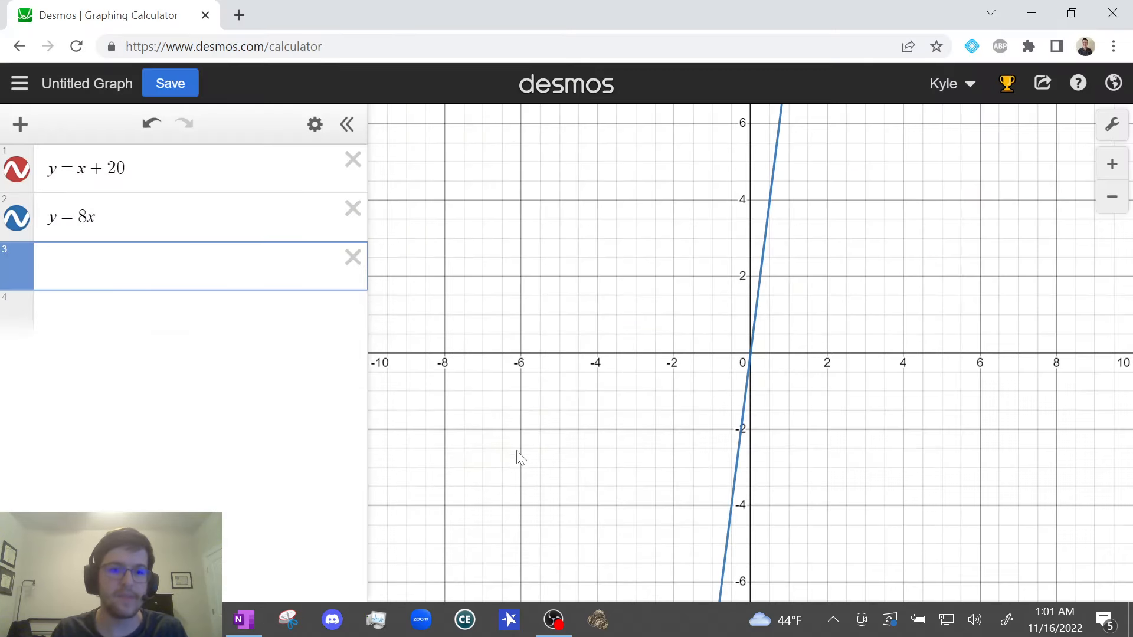
mouse_move(632, 263)
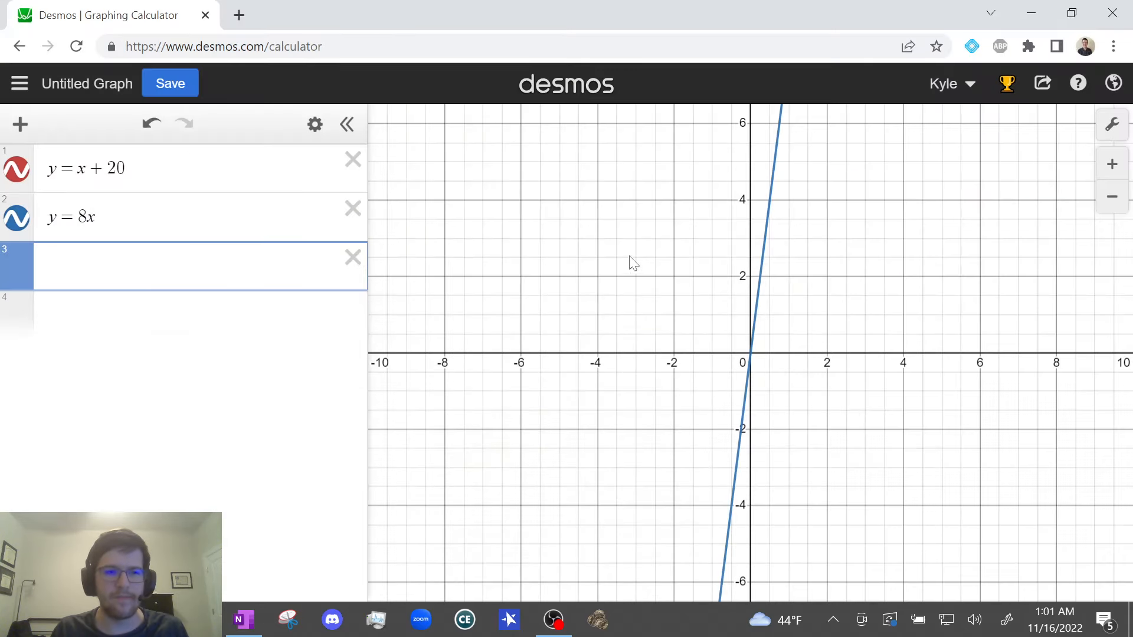
mouse_move(788, 227)
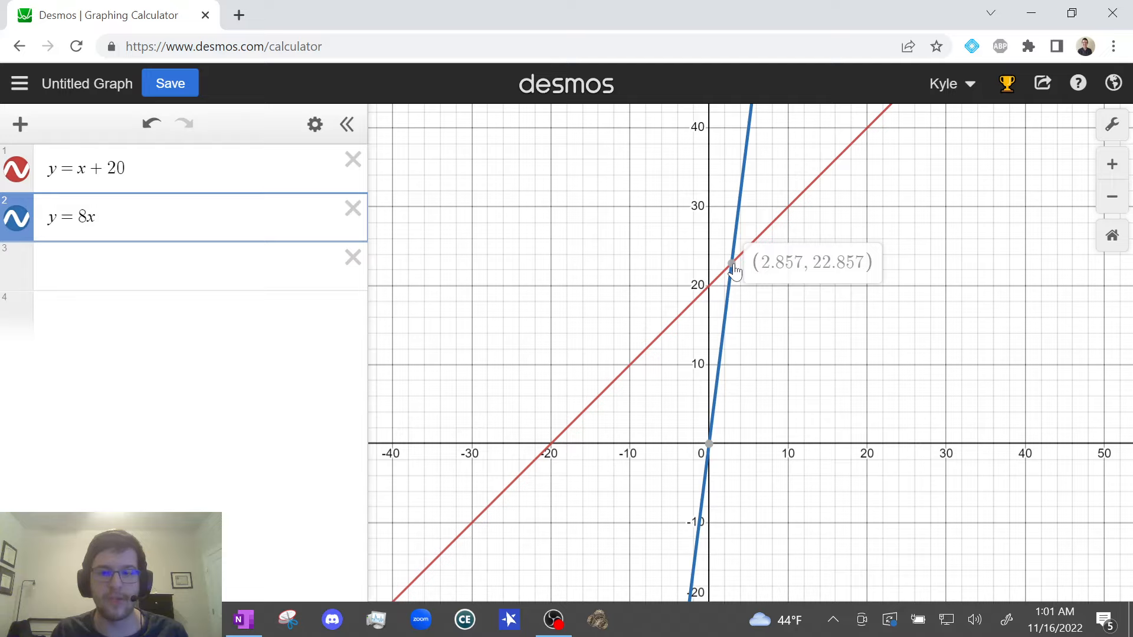
mouse_move(759, 301)
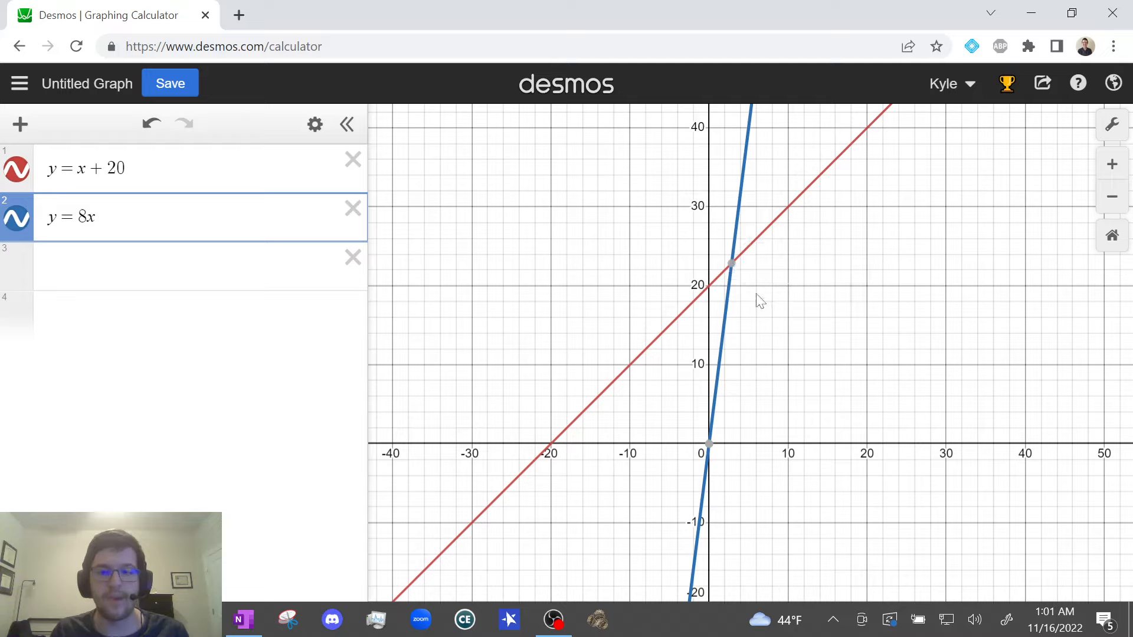
mouse_move(813, 281)
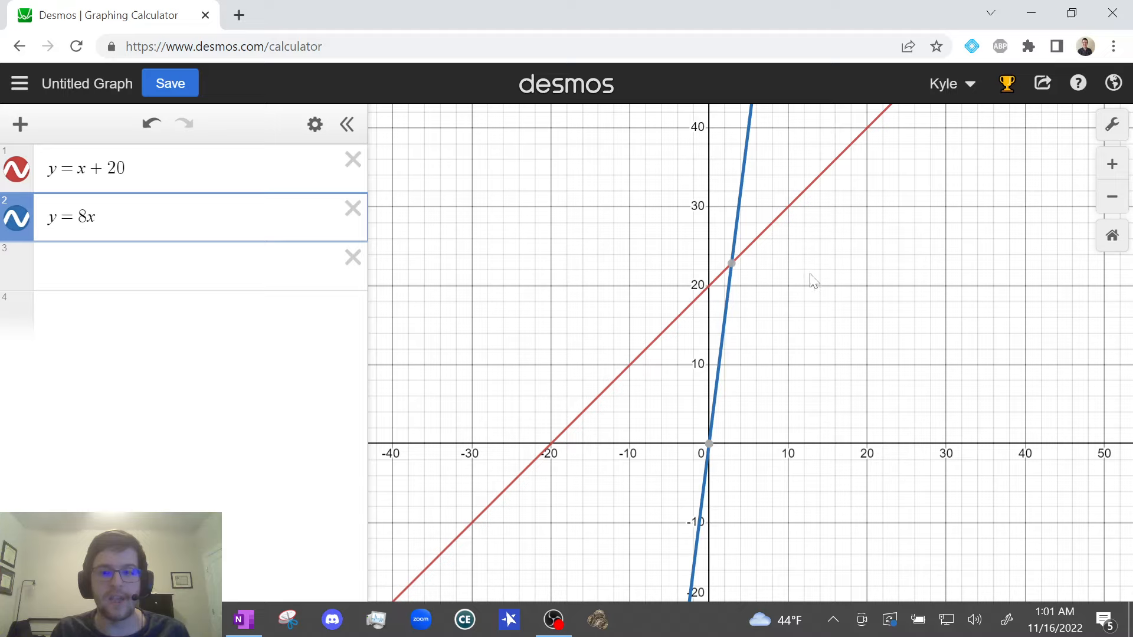
mouse_move(828, 351)
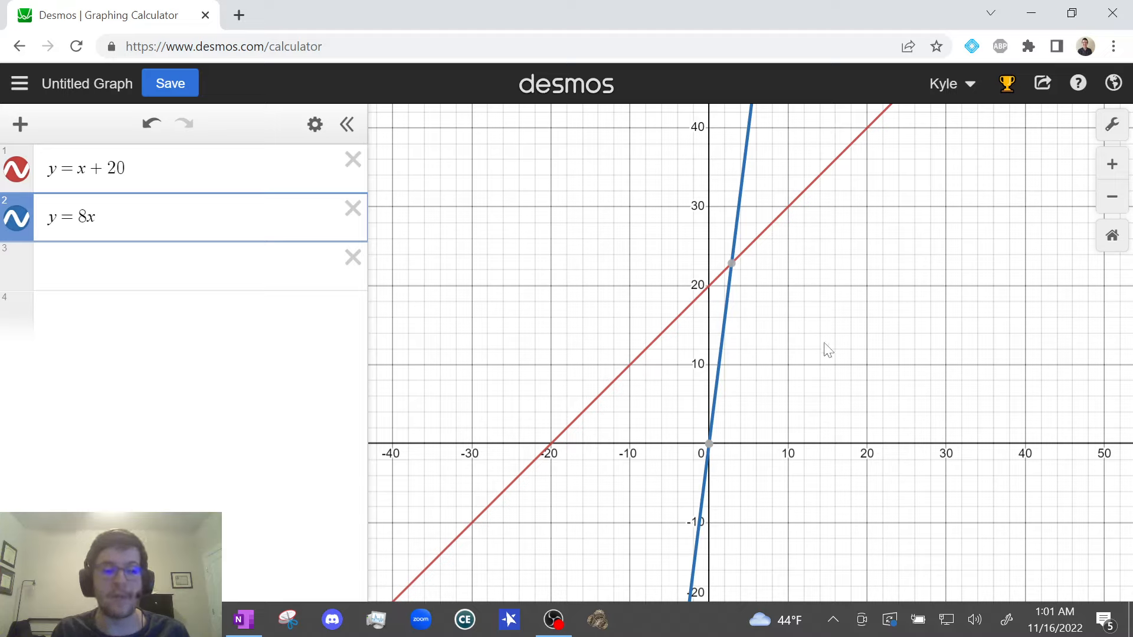
mouse_move(375, 609)
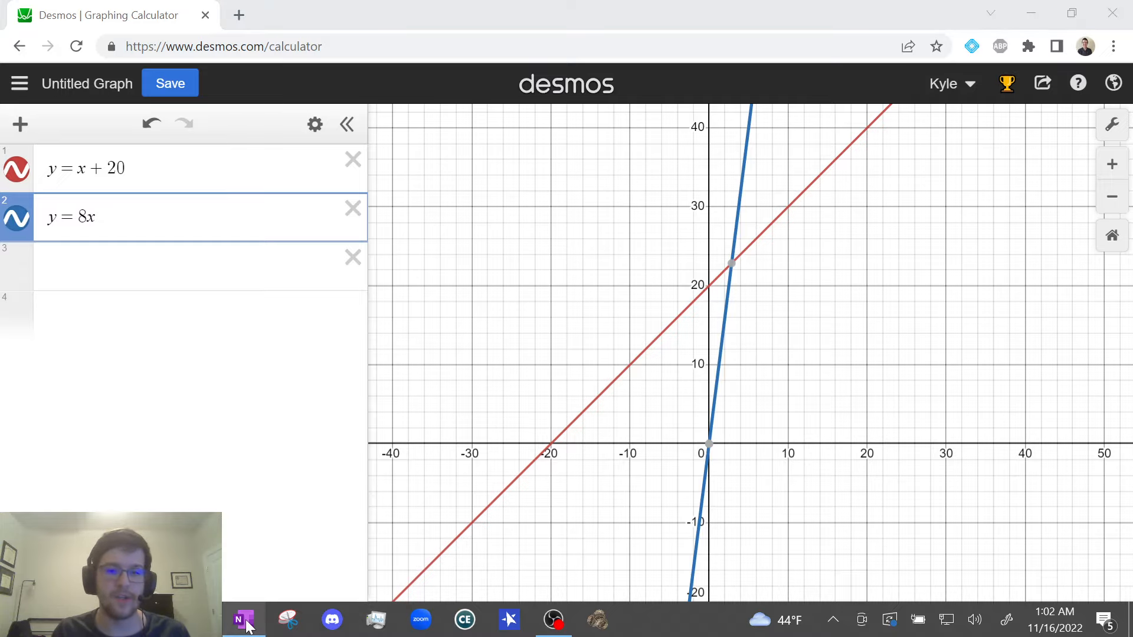
Step: Mark answer choice B (1) on Question 1 with a green highlight in OneNote
click(243, 619)
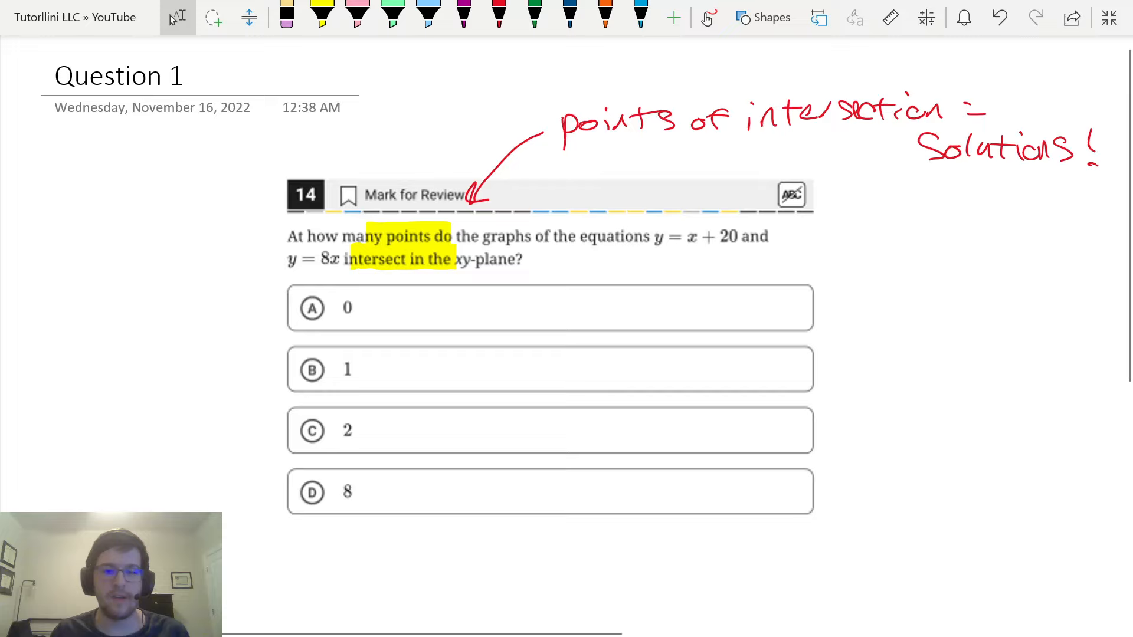
click(392, 15)
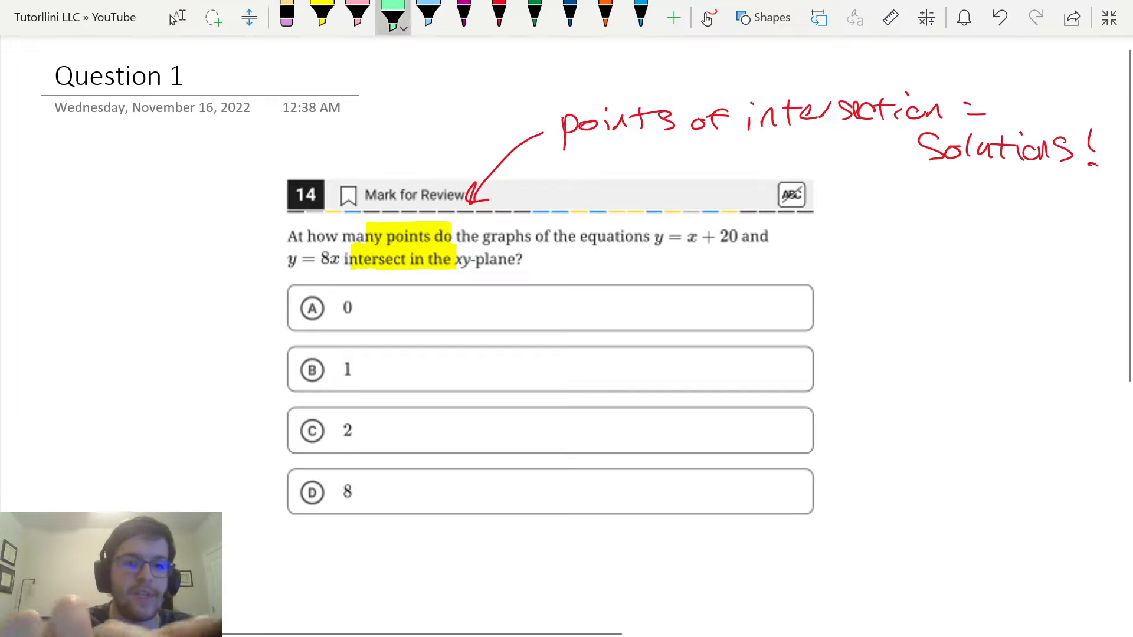
click(312, 370)
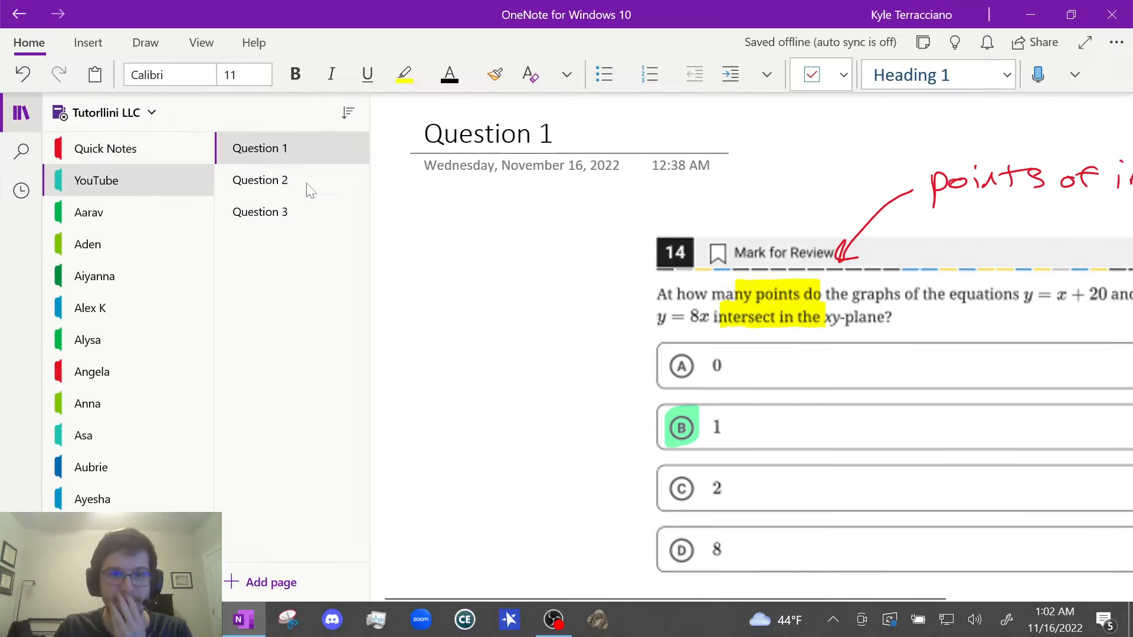
Step: Open the Question 2 page about the number of solutions of an equation
click(260, 179)
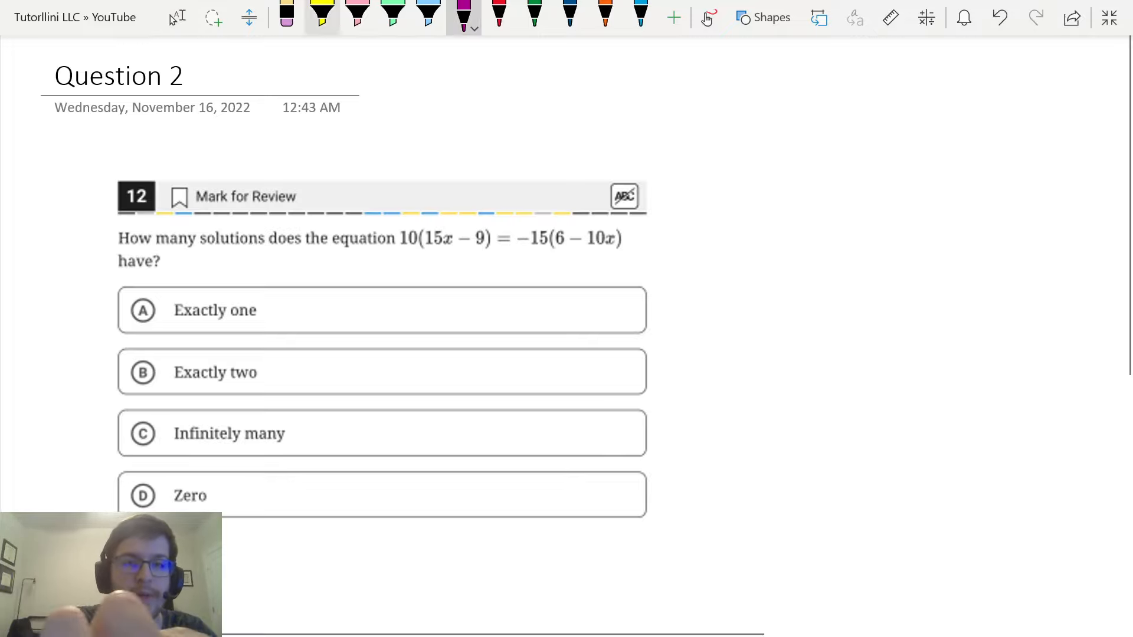
drag(402, 239, 480, 238)
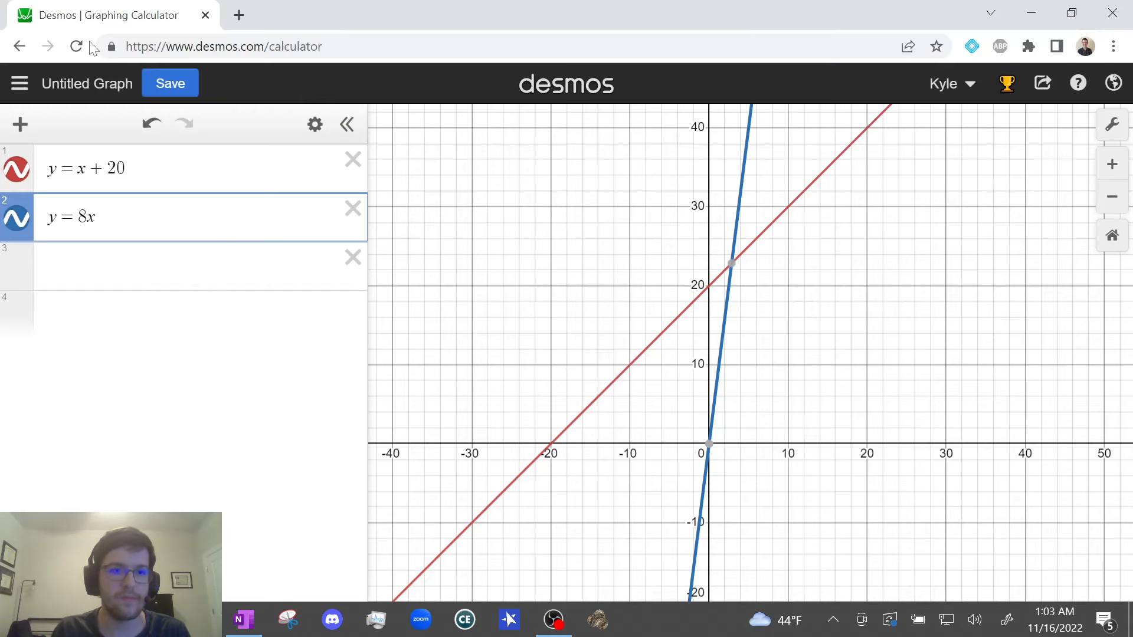
Step: On a fresh graph, enter y = 10(15x − 9) and y = −15(6 − 10x)
click(76, 46)
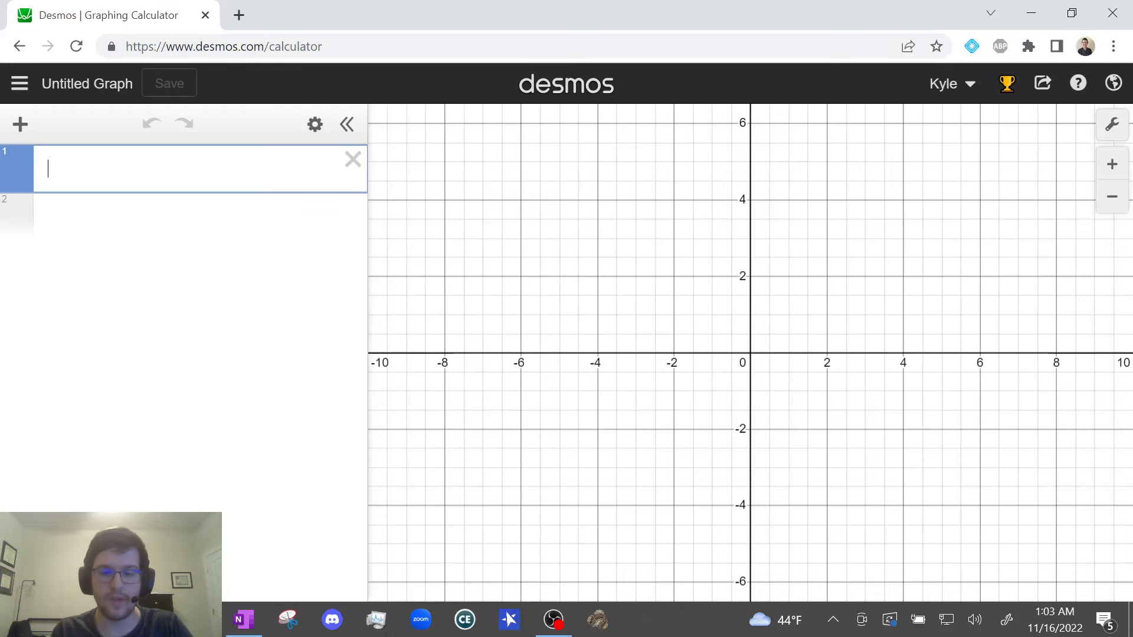
click(243, 619)
text(y = 10)
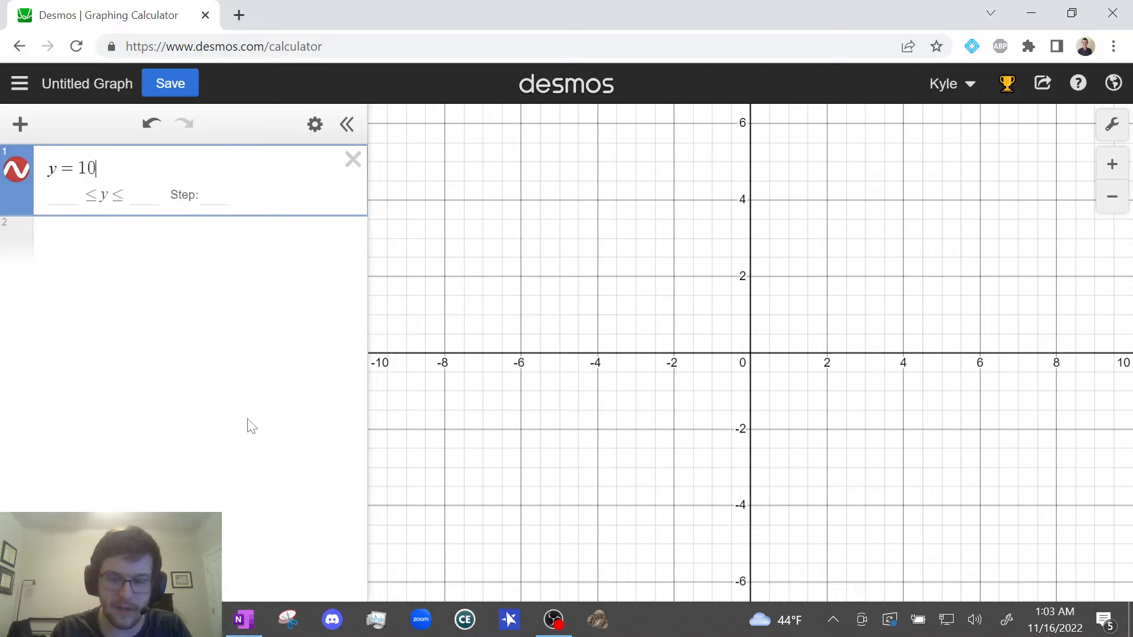
text((15x-)
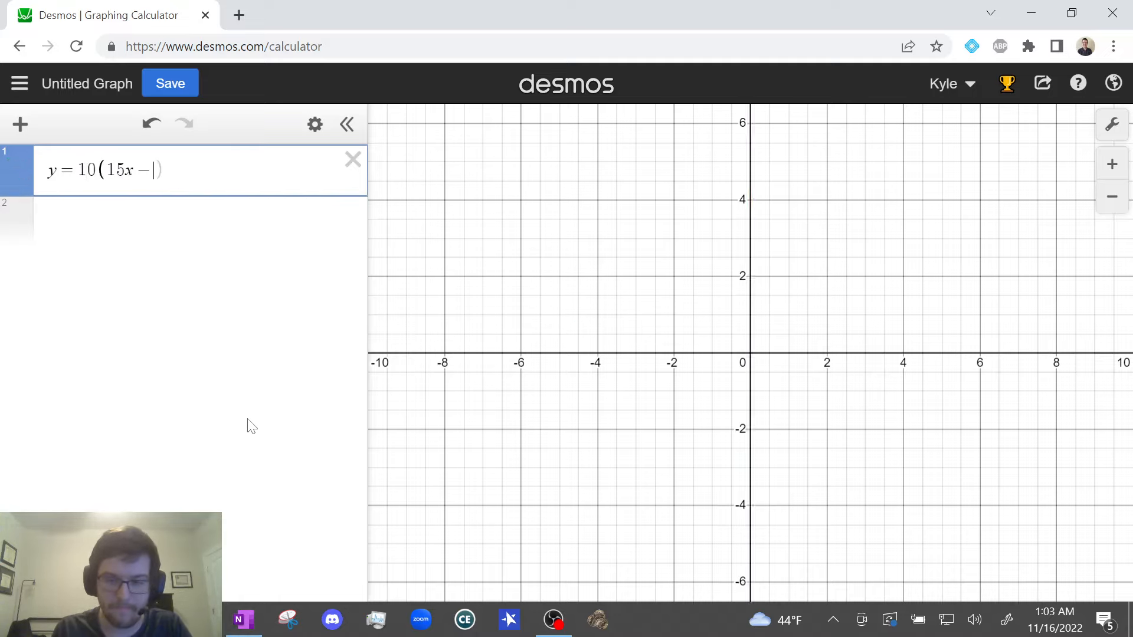
text(9)
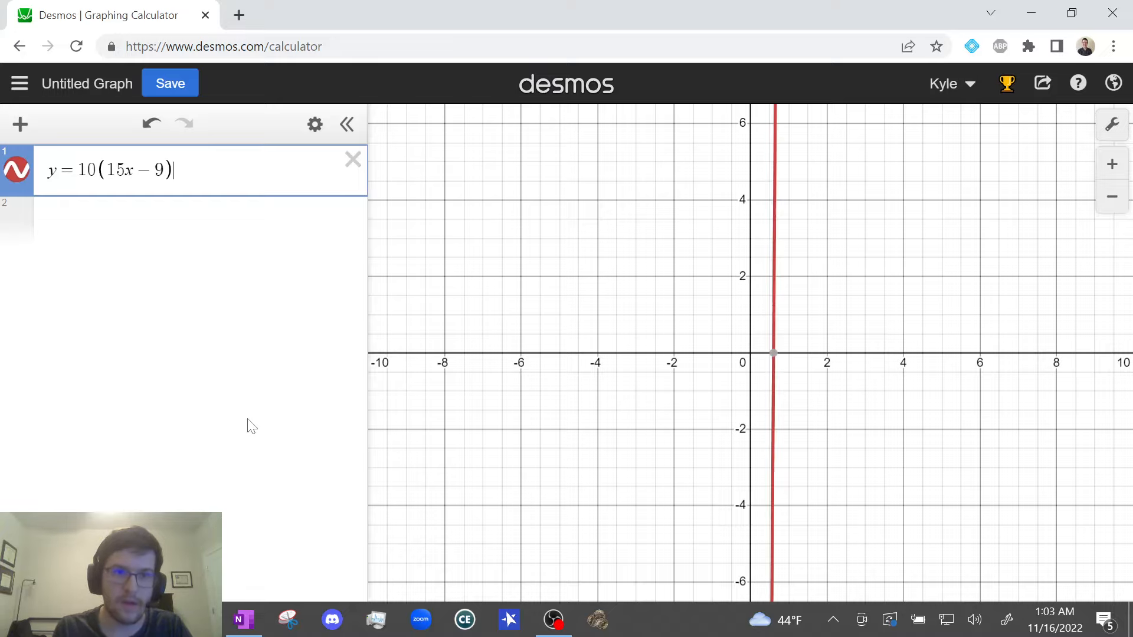
key(enter)
text(y =)
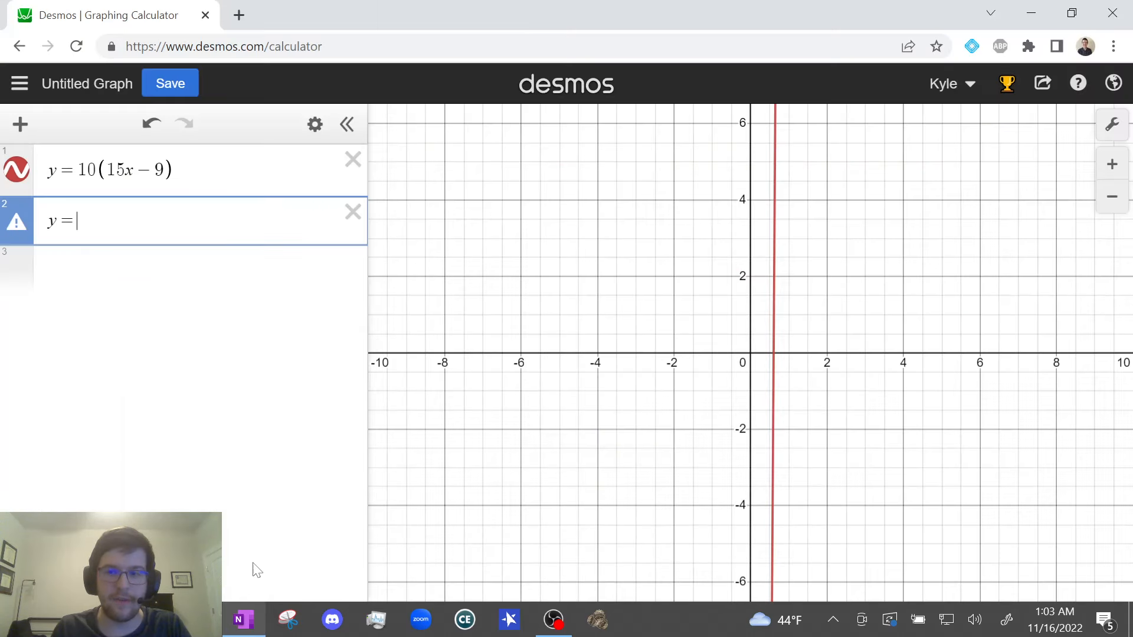
text(-15)
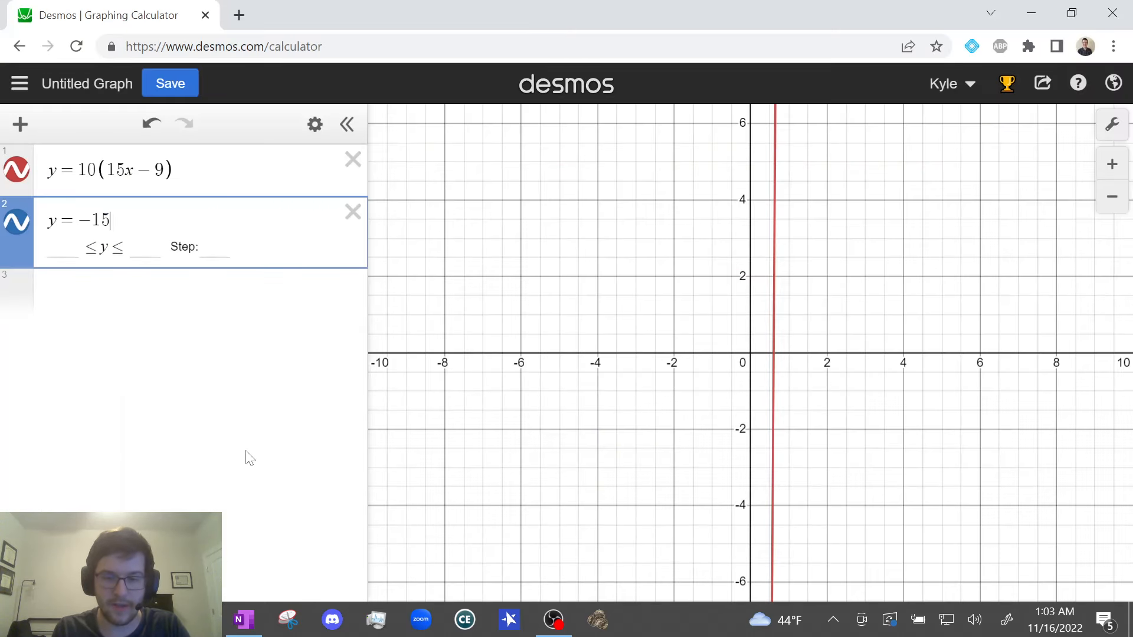
text((6)
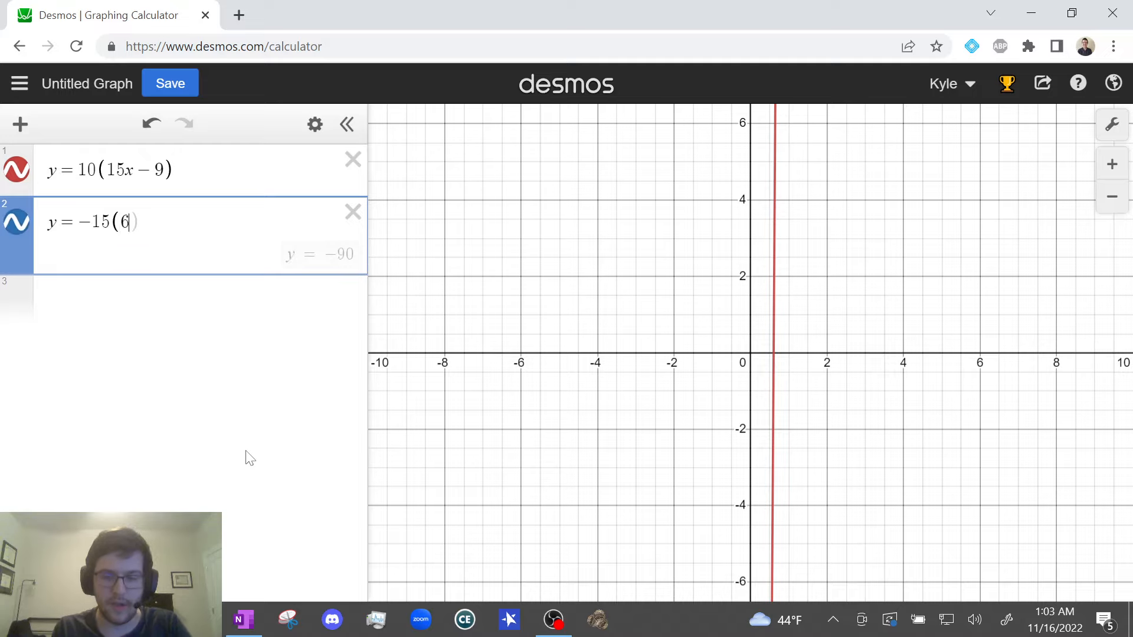
text(- 1)
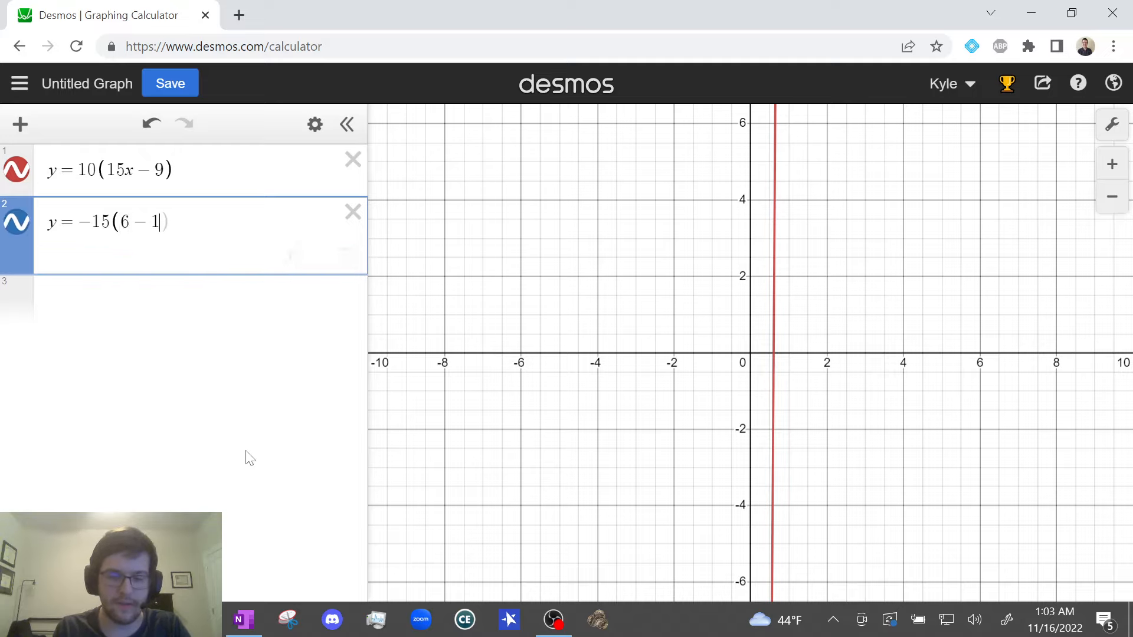
text(0x)
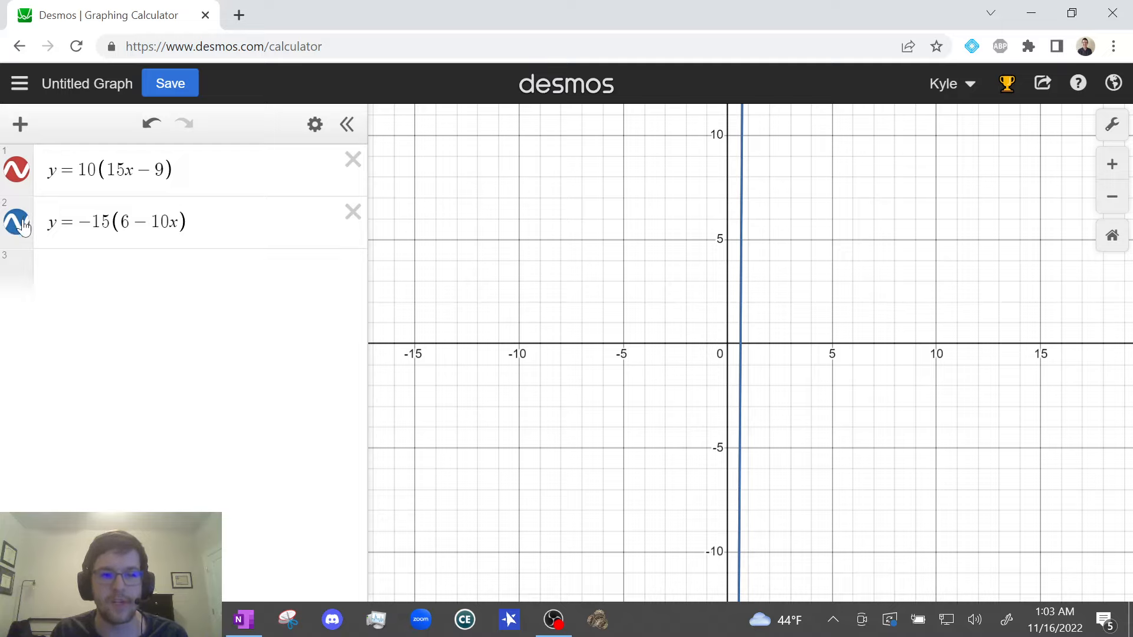
Step: Toggle the second equation's graph on and off to show the two lines overlap exactly
click(15, 221)
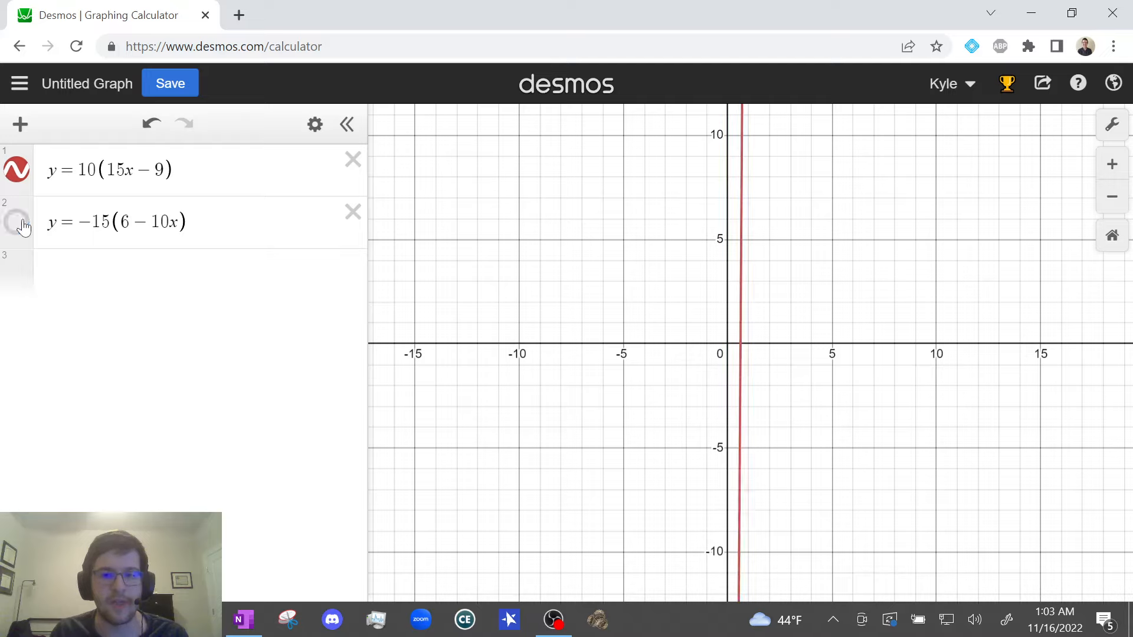
click(15, 222)
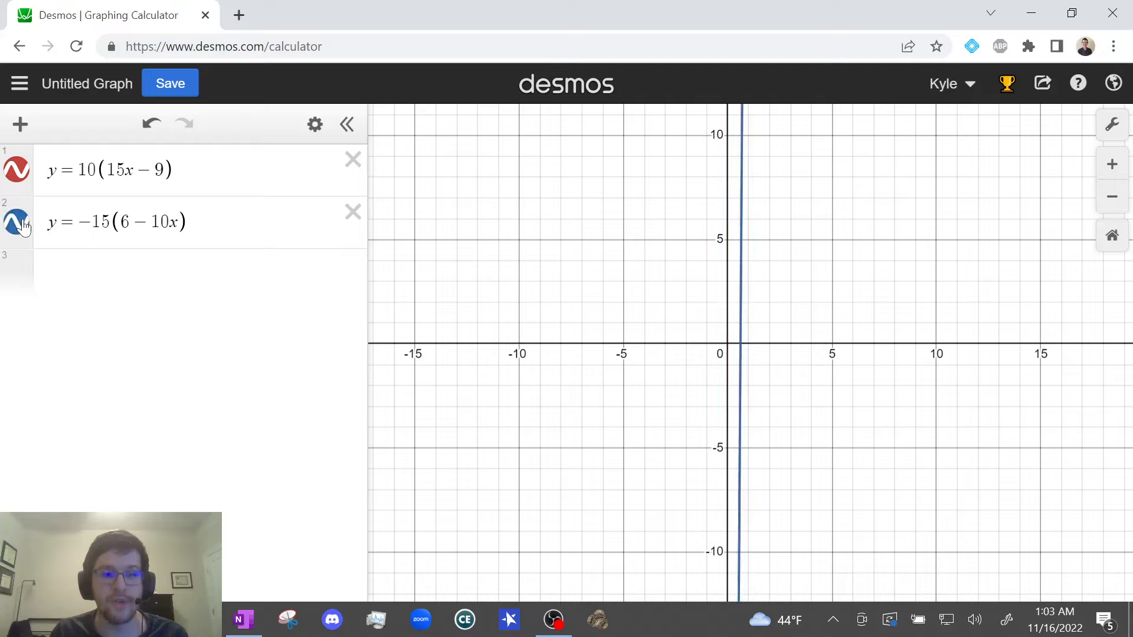
click(15, 222)
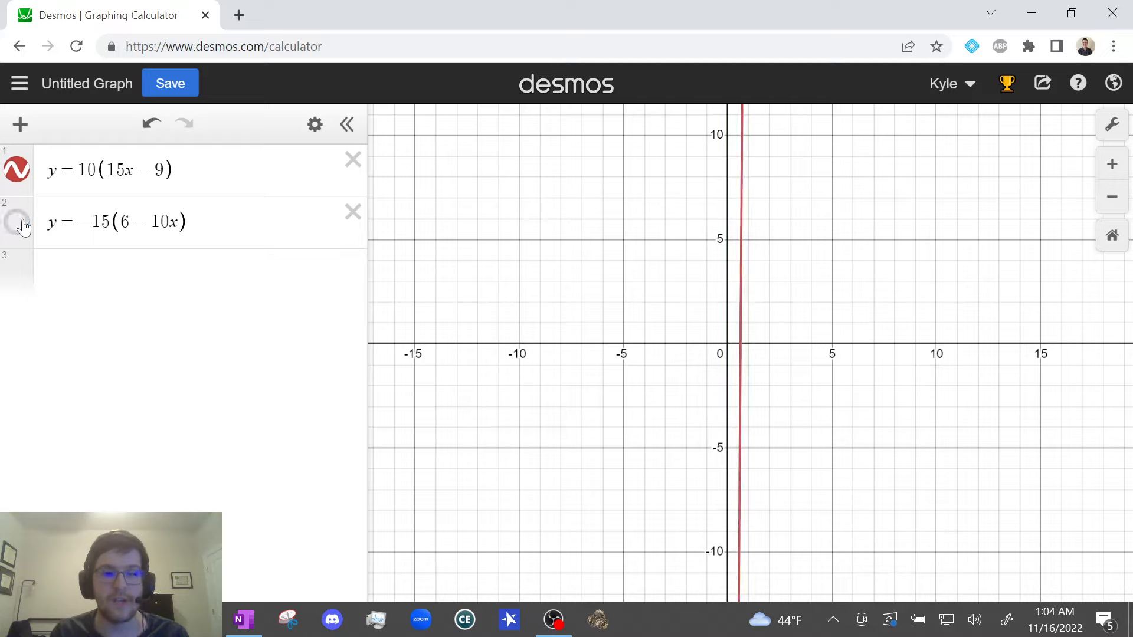
click(16, 222)
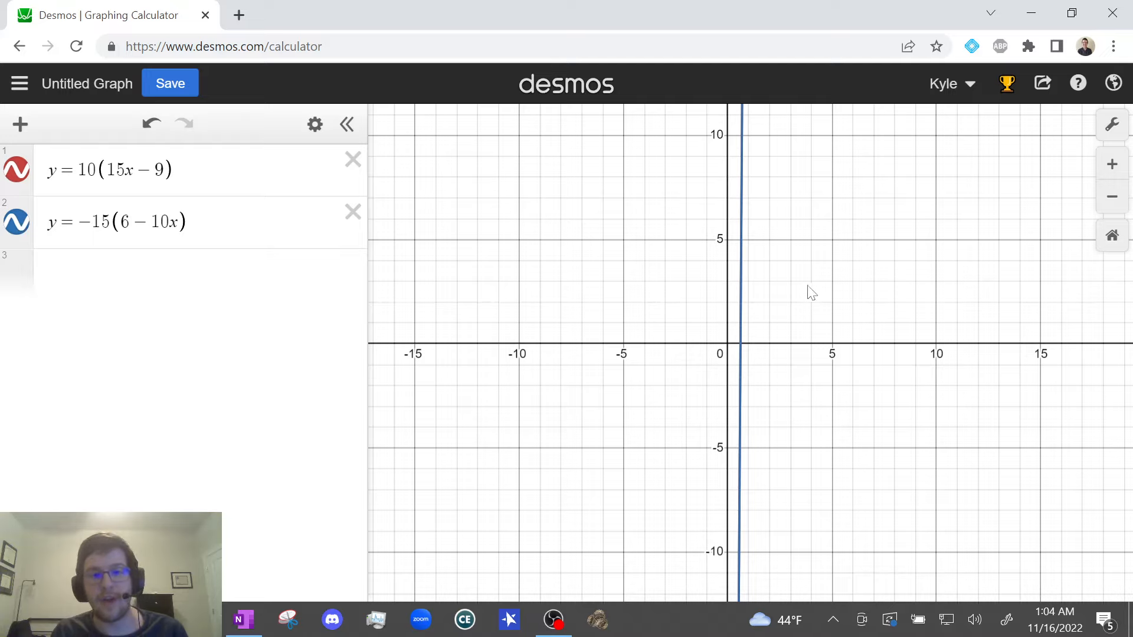
mouse_move(824, 281)
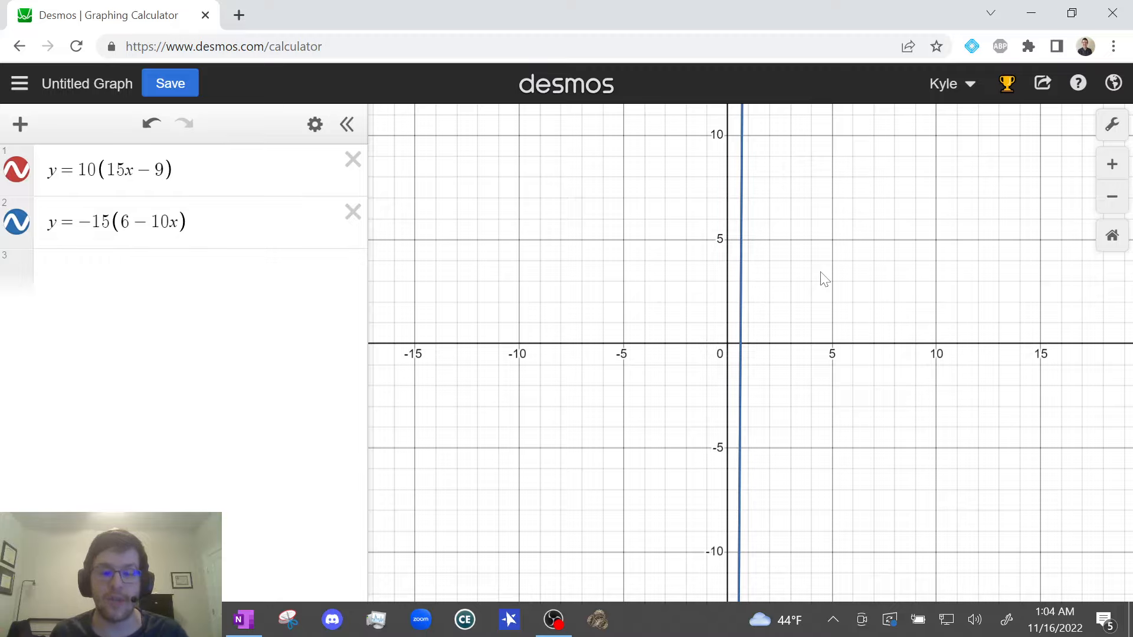
mouse_move(287, 537)
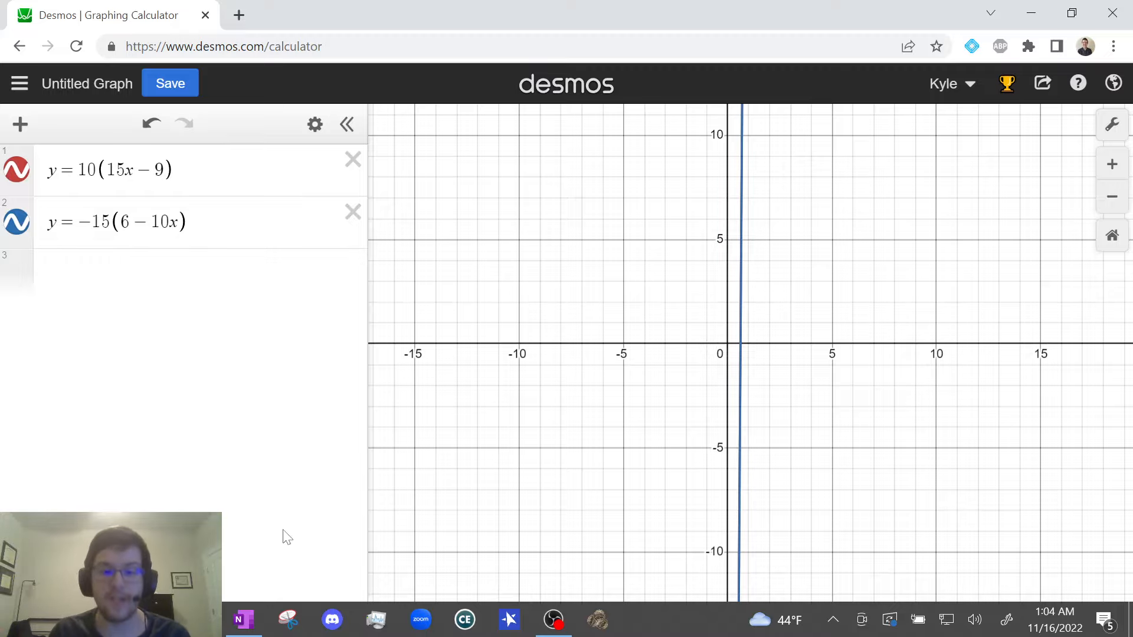
Step: Mark answer C, Infinitely many, on Question 2 and open the Question 3 page
click(243, 620)
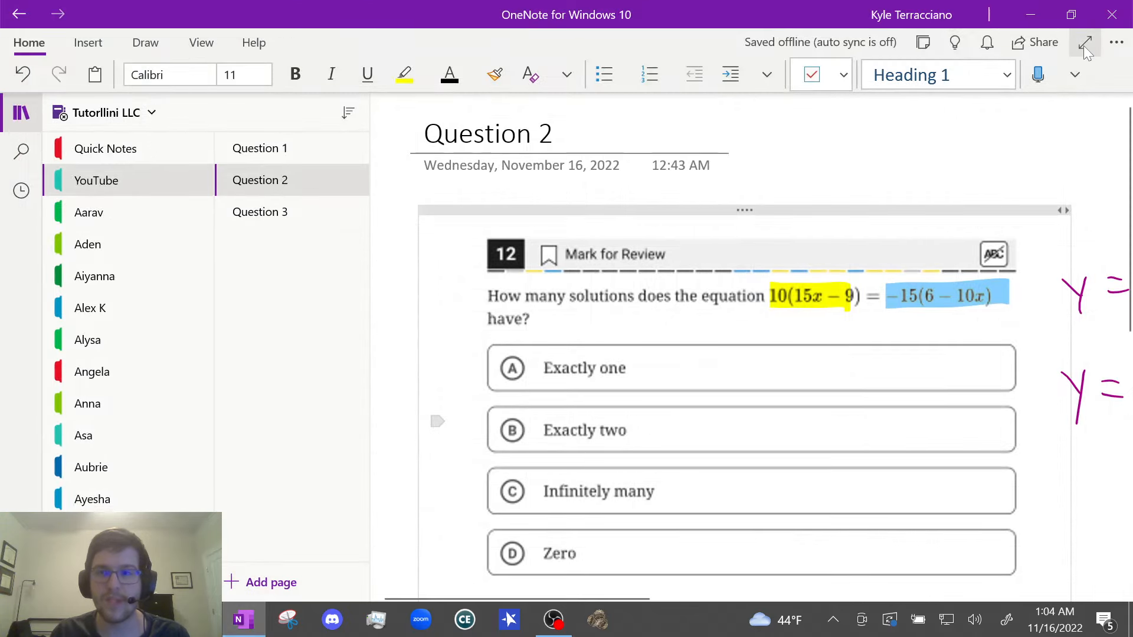
click(1086, 43)
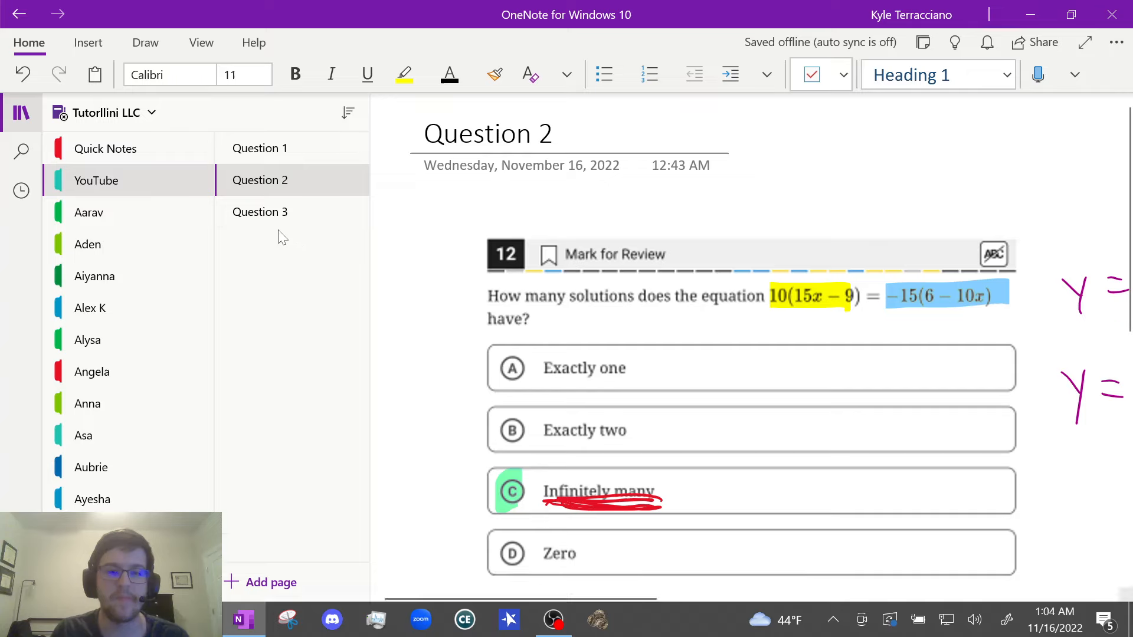
click(260, 212)
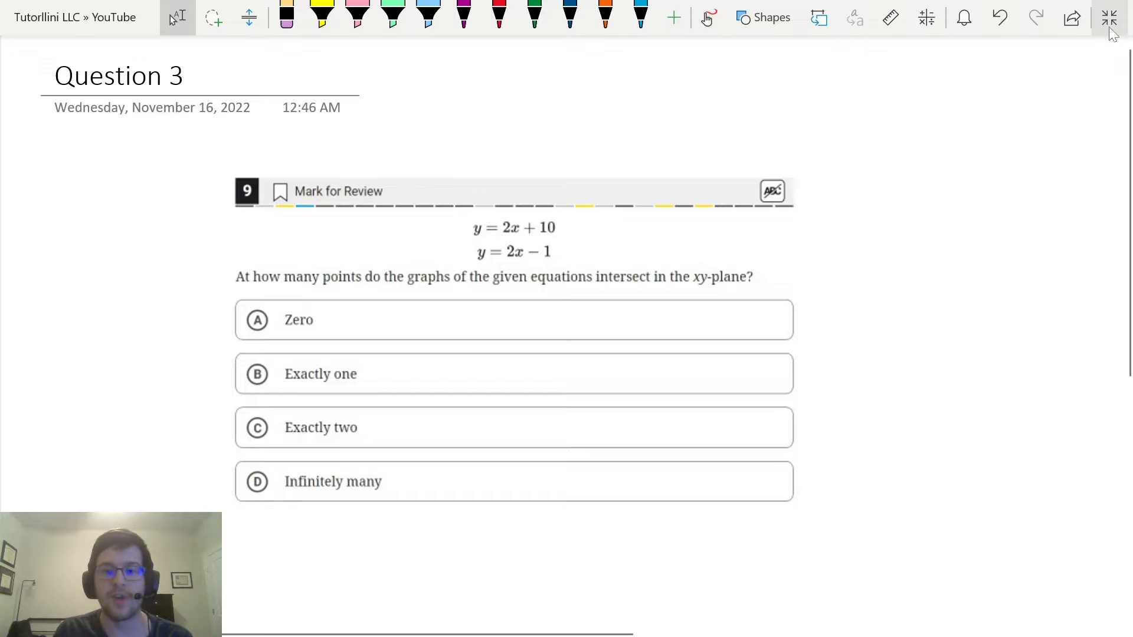
Step: Reload Desmos and graph y = 2x + 10 and y = 2x − 1 as two parallel lines
click(1108, 17)
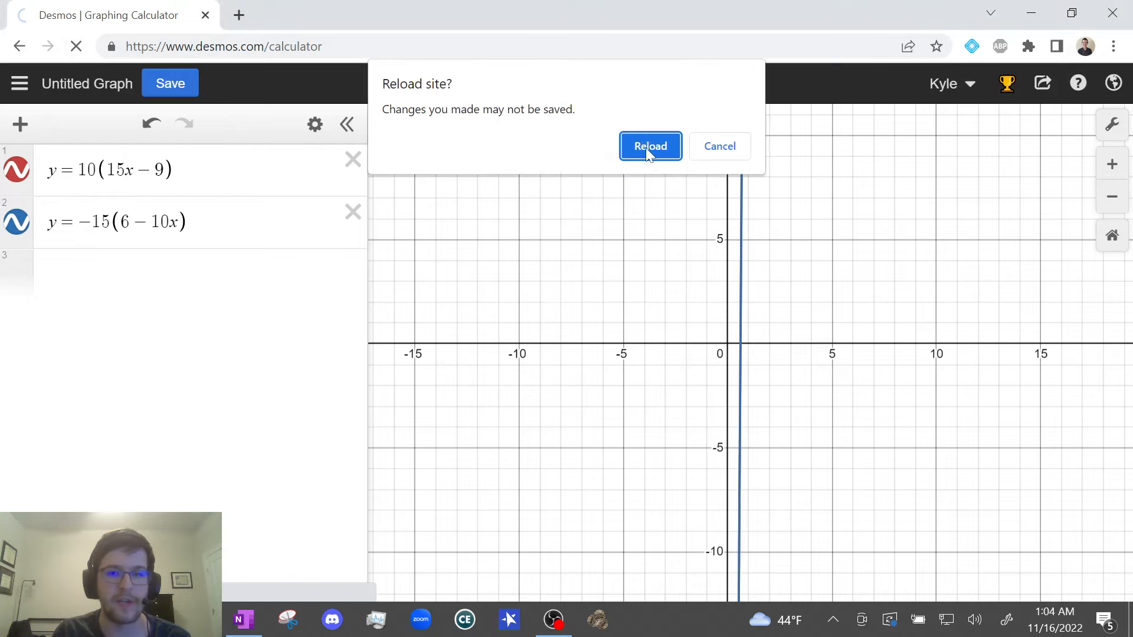
click(649, 146)
text(y = 2x)
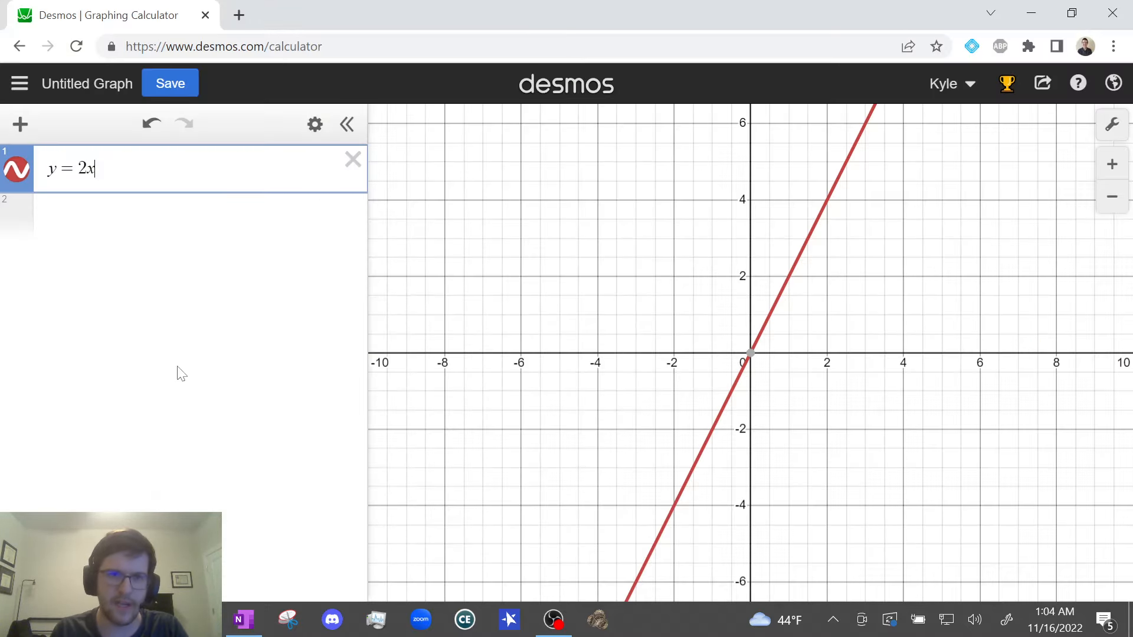
text(+ 10)
click(199, 214)
text(y = 2x)
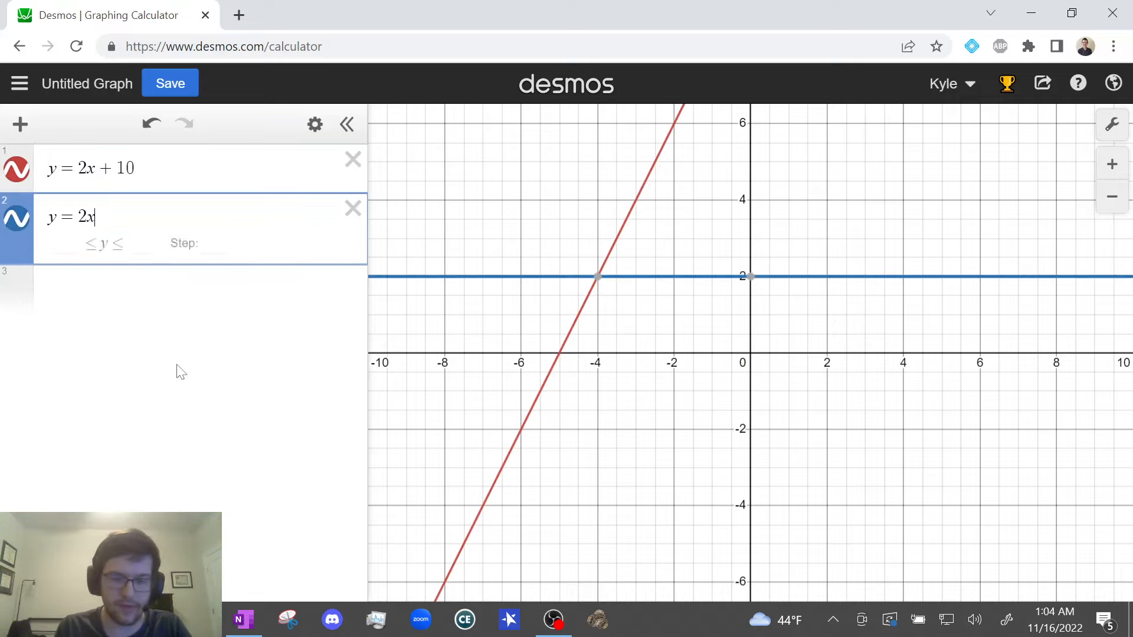
text(- 1)
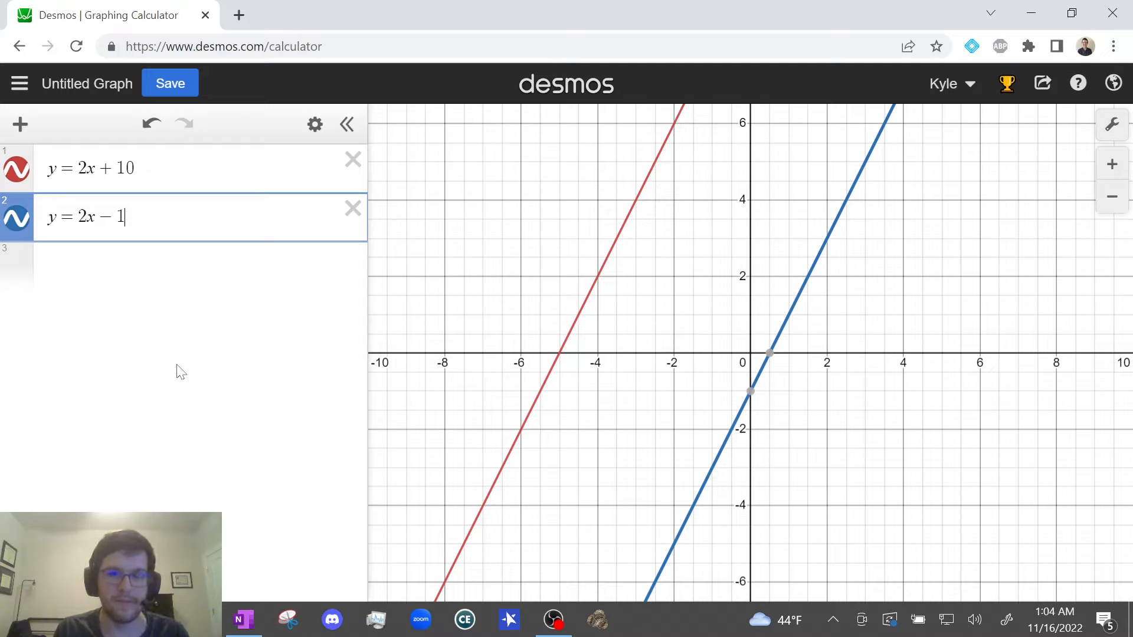
key(Enter)
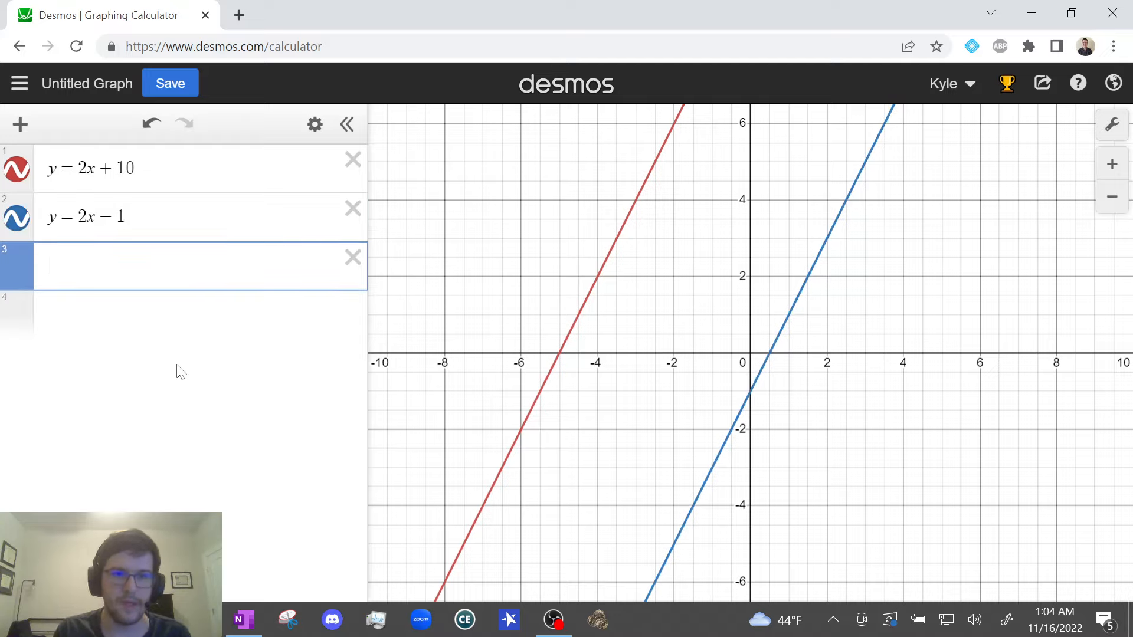
mouse_move(774, 257)
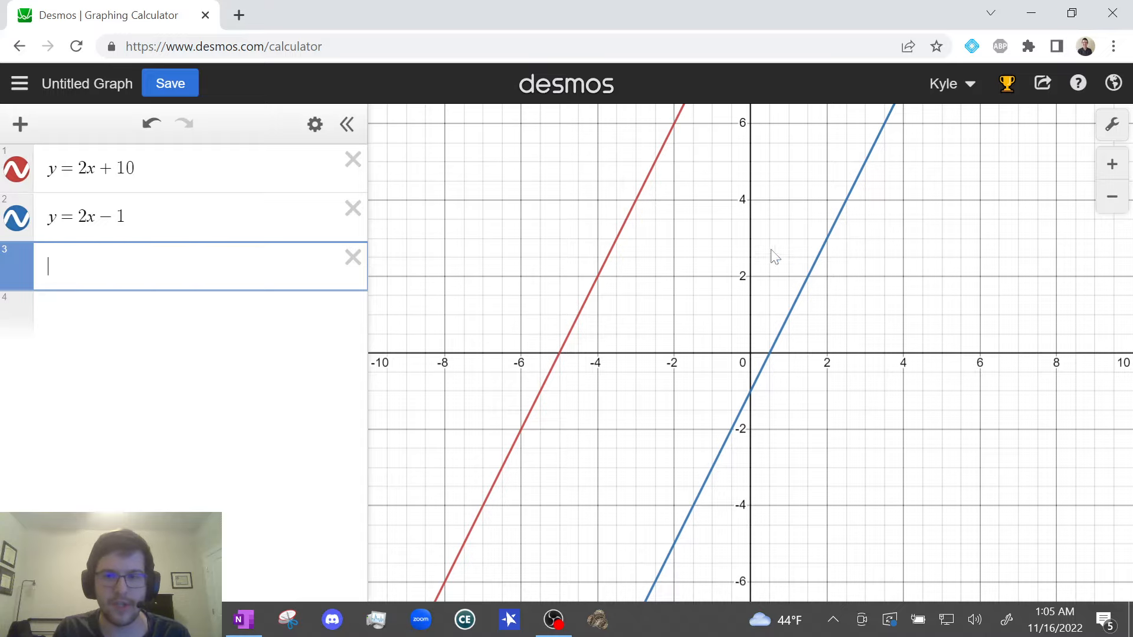
scroll(down, 3)
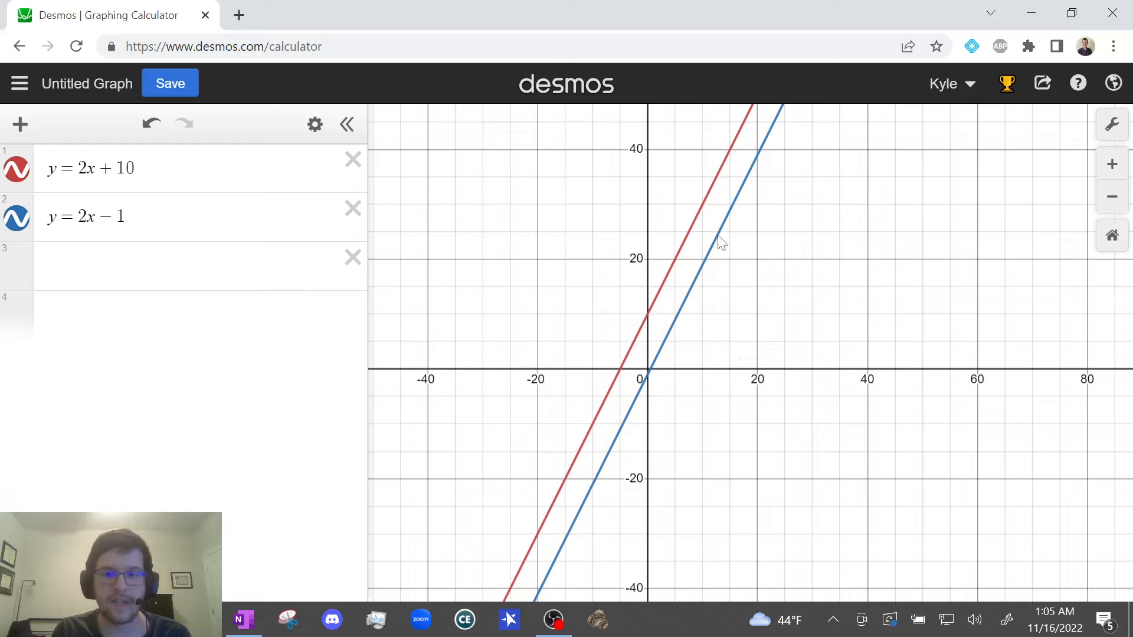
mouse_move(815, 128)
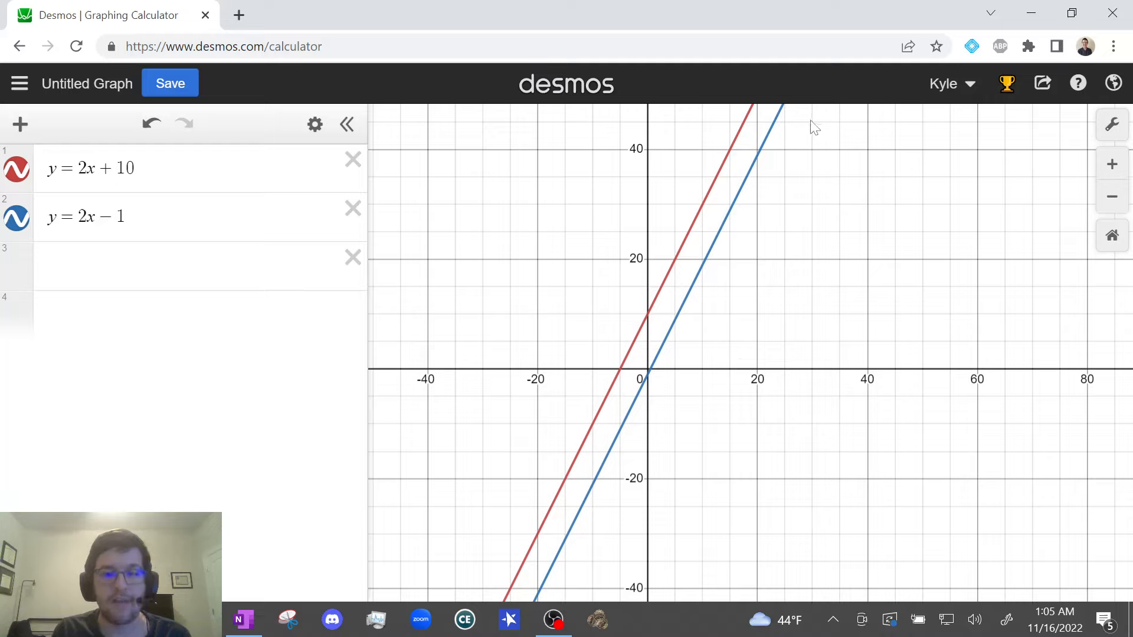
mouse_move(704, 223)
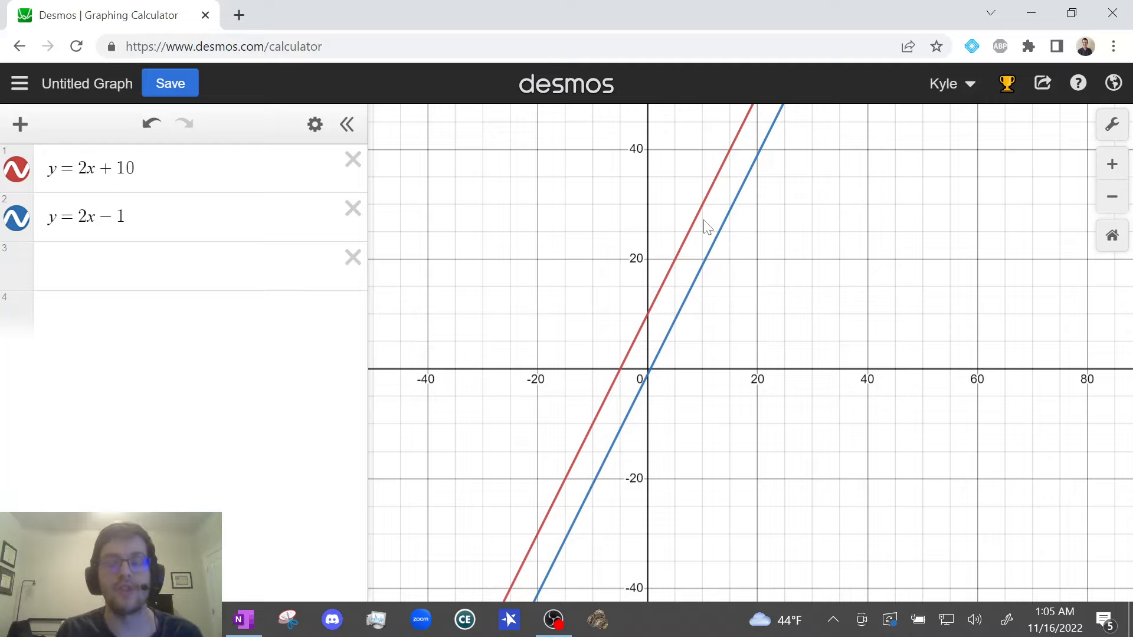
mouse_move(528, 440)
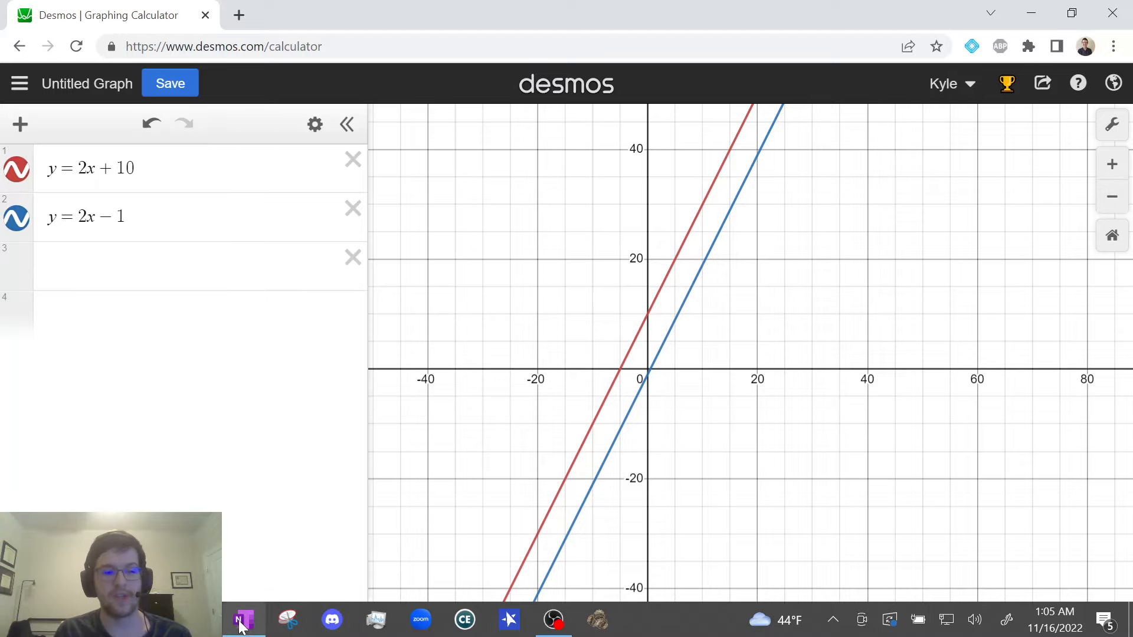
Step: Highlight answer A, Zero, on Question 3 in green and leave full-screen view
click(243, 620)
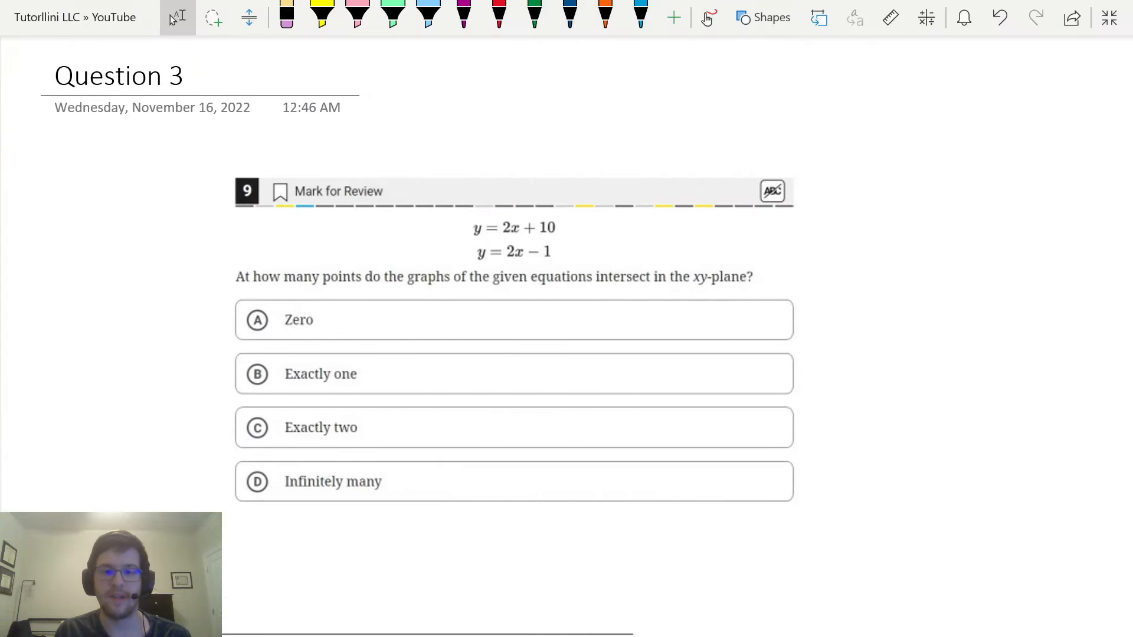
scroll(up, 3)
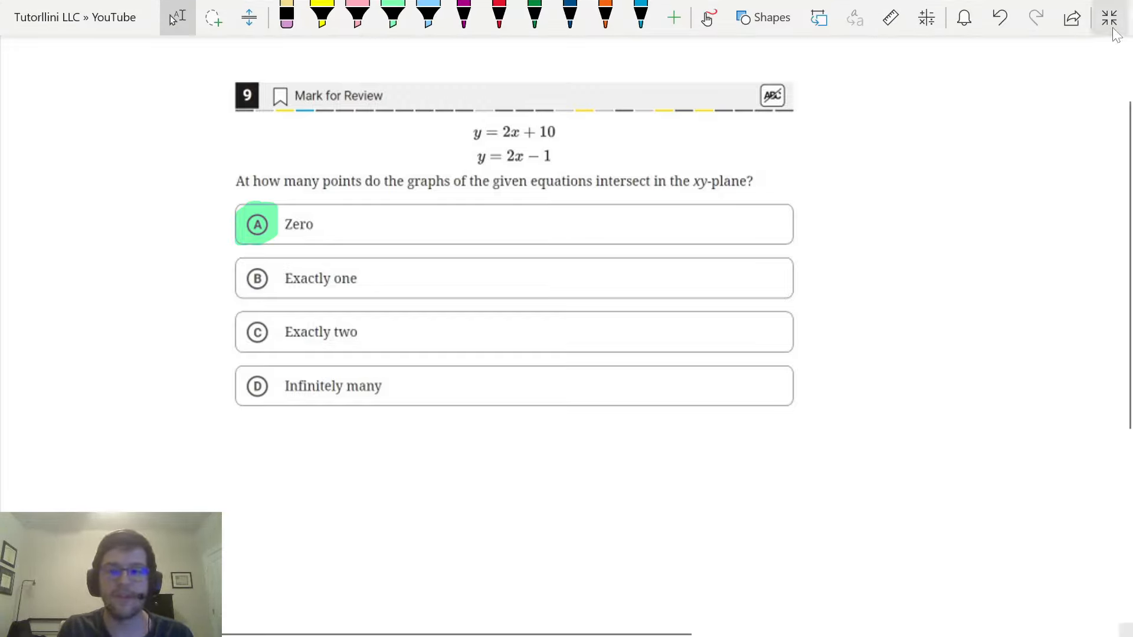
click(1109, 18)
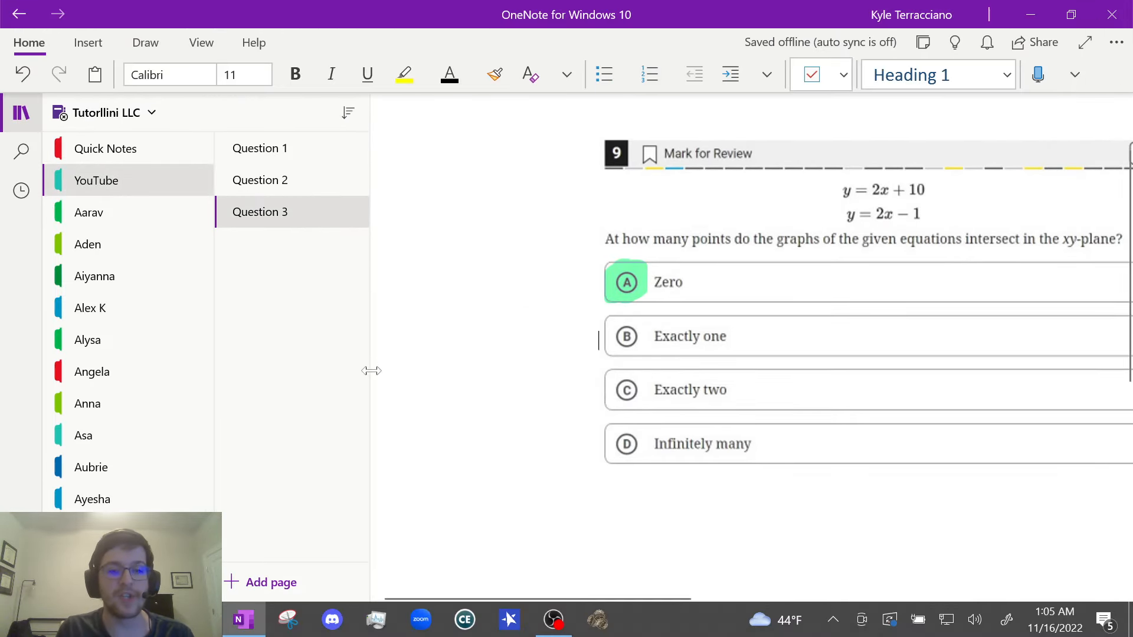
mouse_move(369, 383)
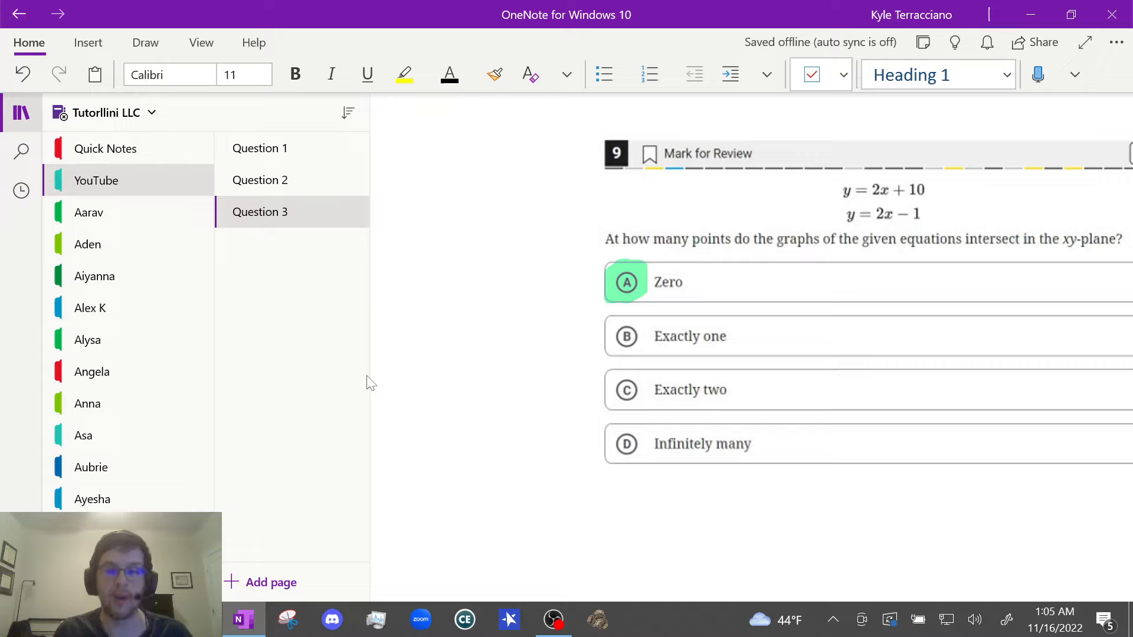
click(601, 337)
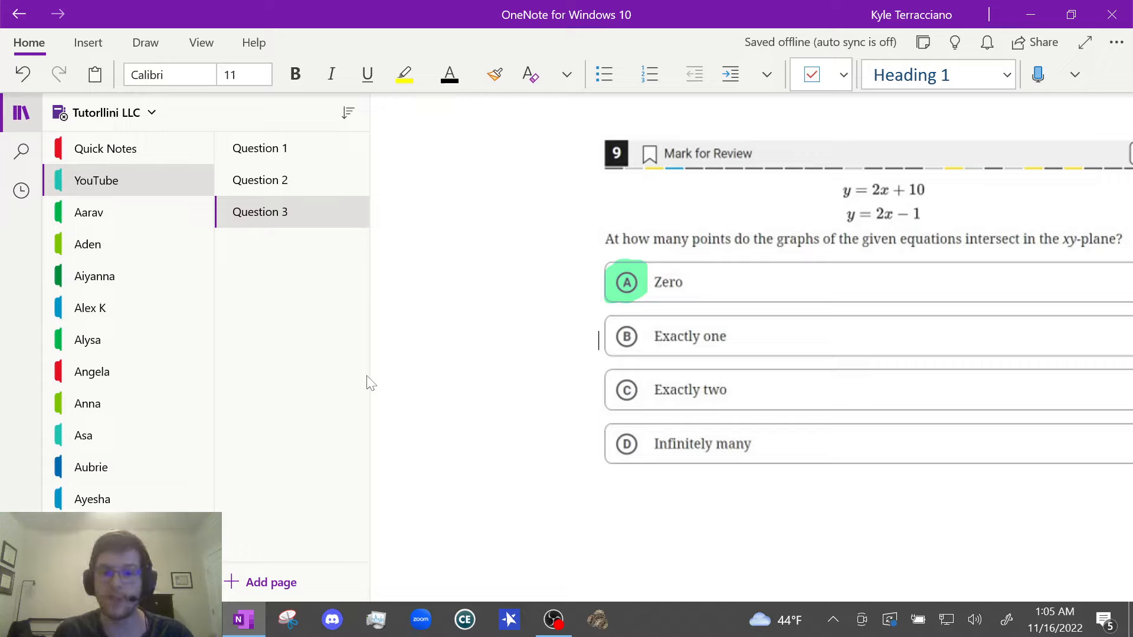